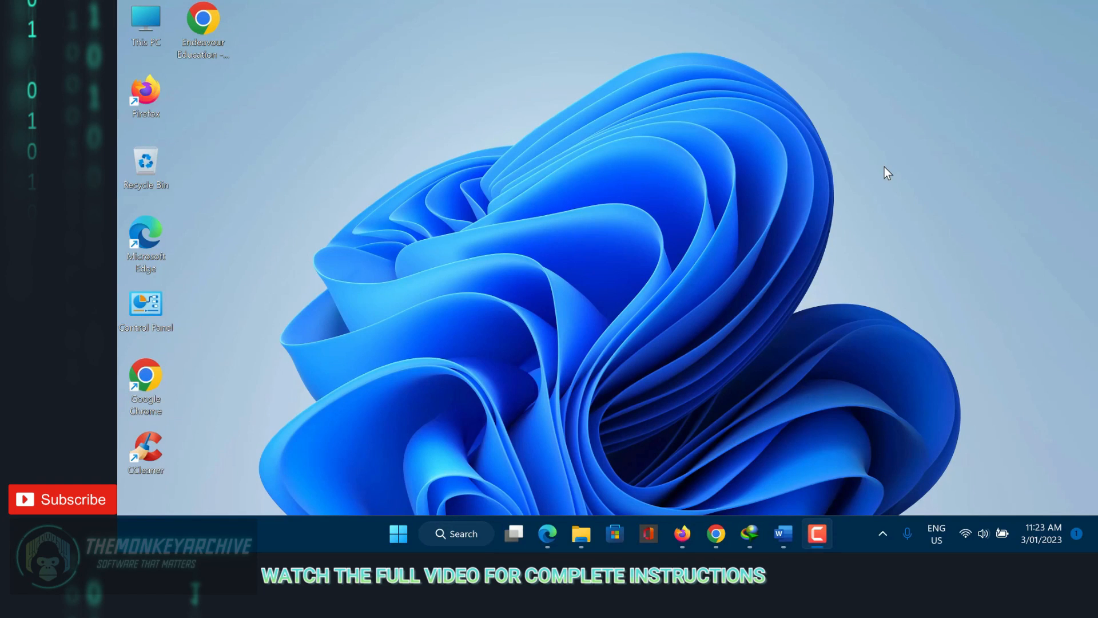
mouse_move(791, 165)
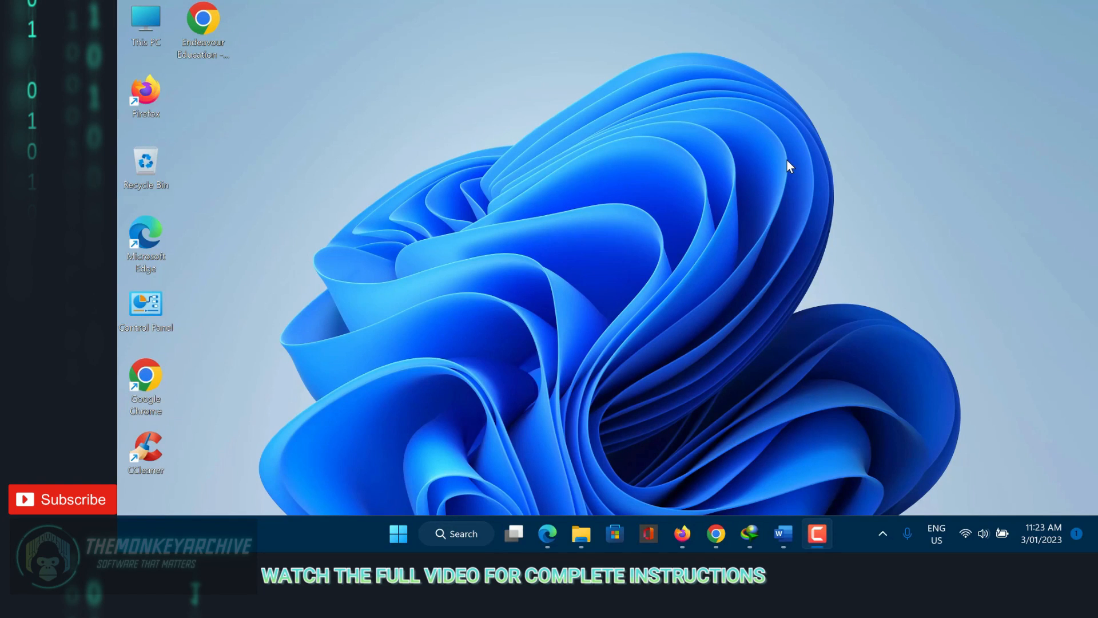
mouse_move(588, 242)
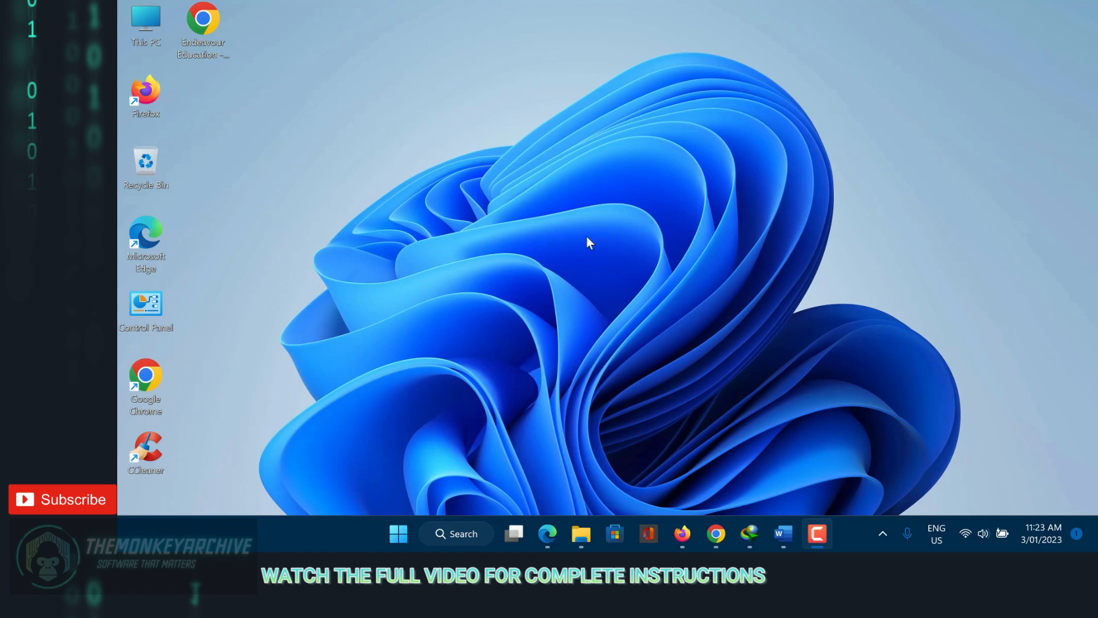
mouse_move(376, 326)
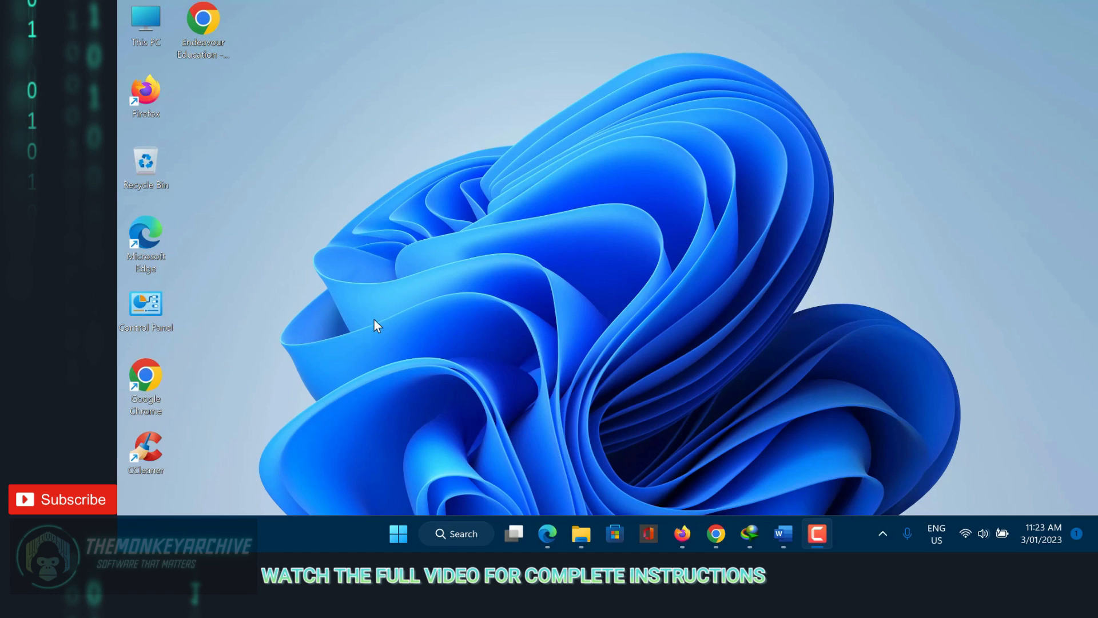
Launch CCleaner from its desktop shortcut
left_click(145, 448)
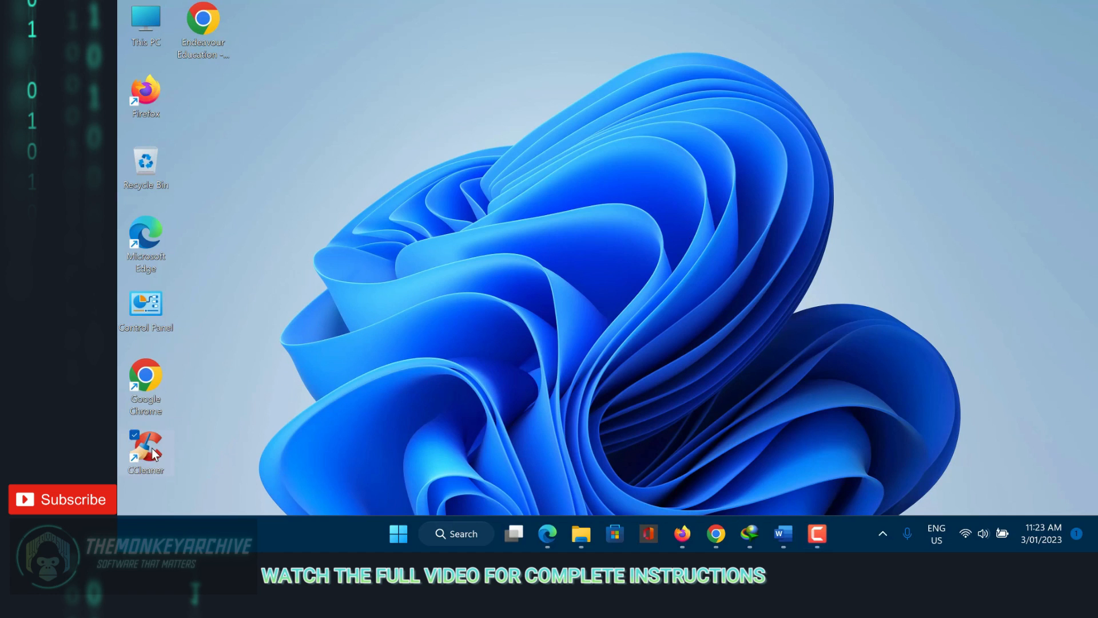
double_click(146, 449)
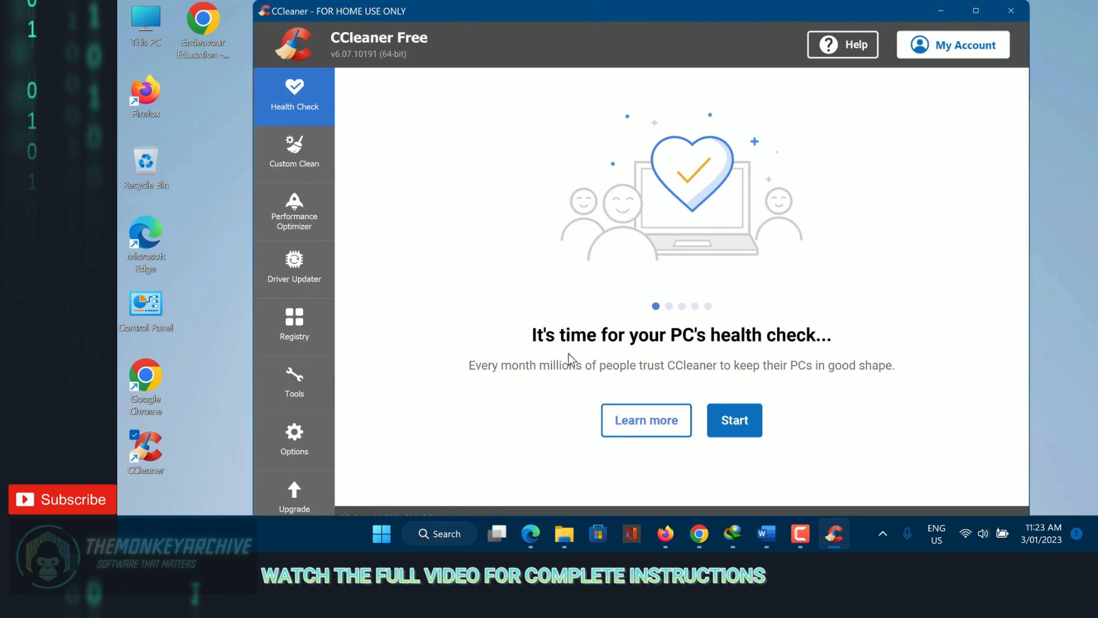
mouse_move(669, 367)
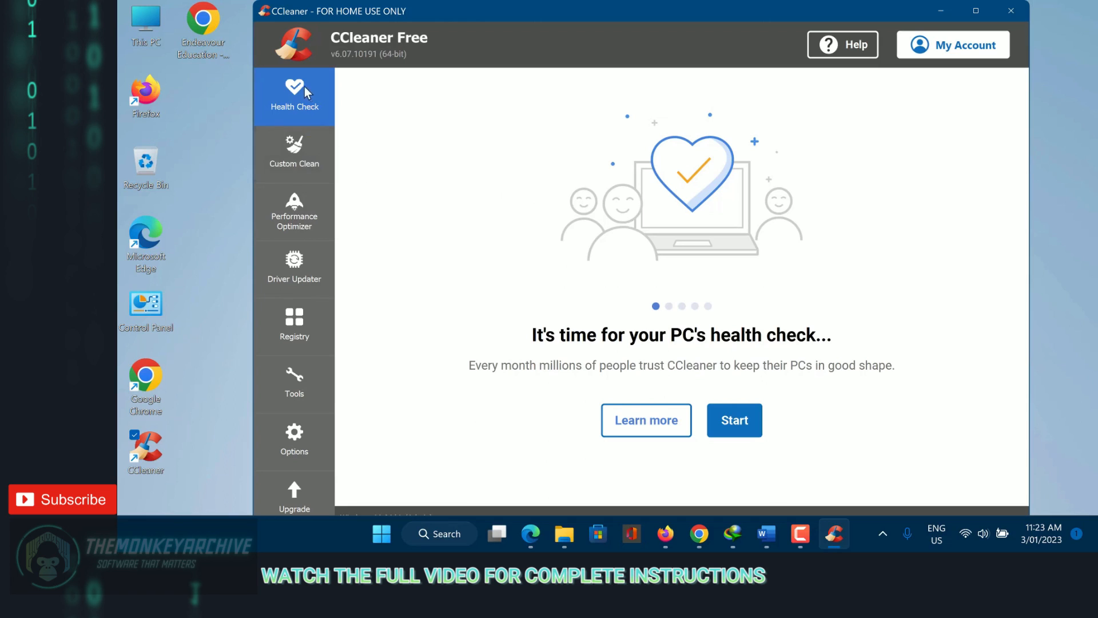
Tour Custom Clean, Performance Optimizer, Driver Updater, Registry and Tools, ending on the installed programs list
left_click(295, 152)
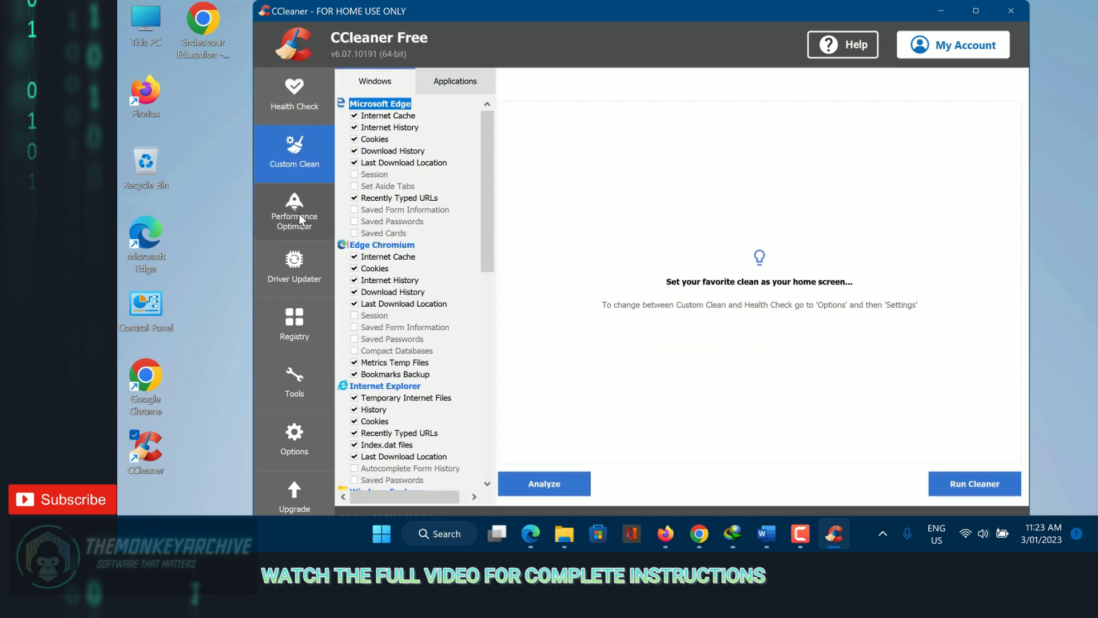
mouse_move(292, 230)
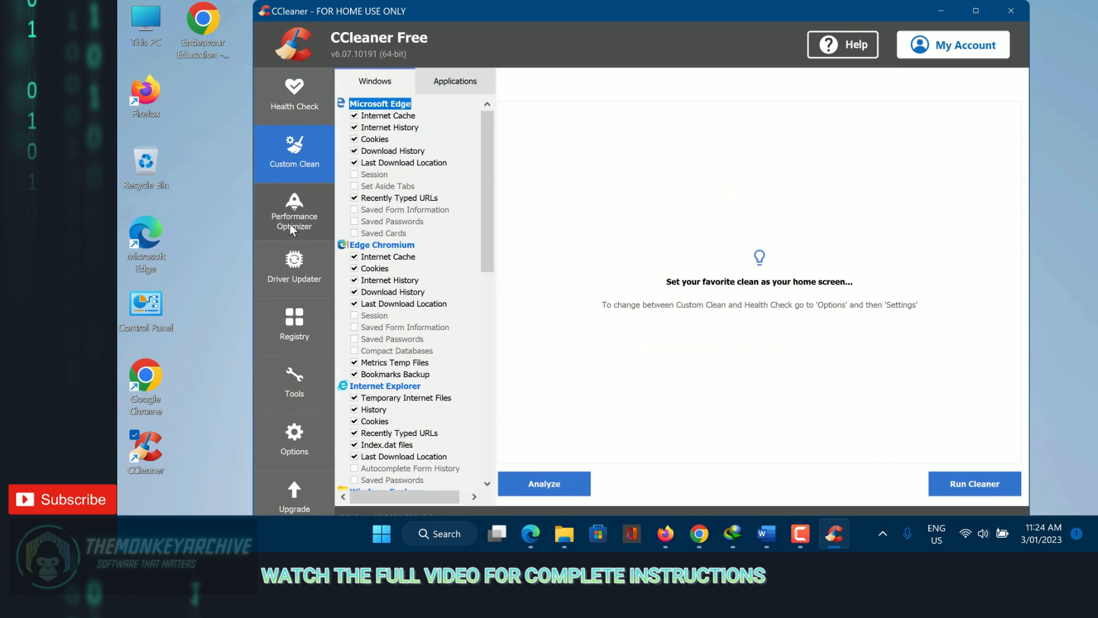
left_click(294, 213)
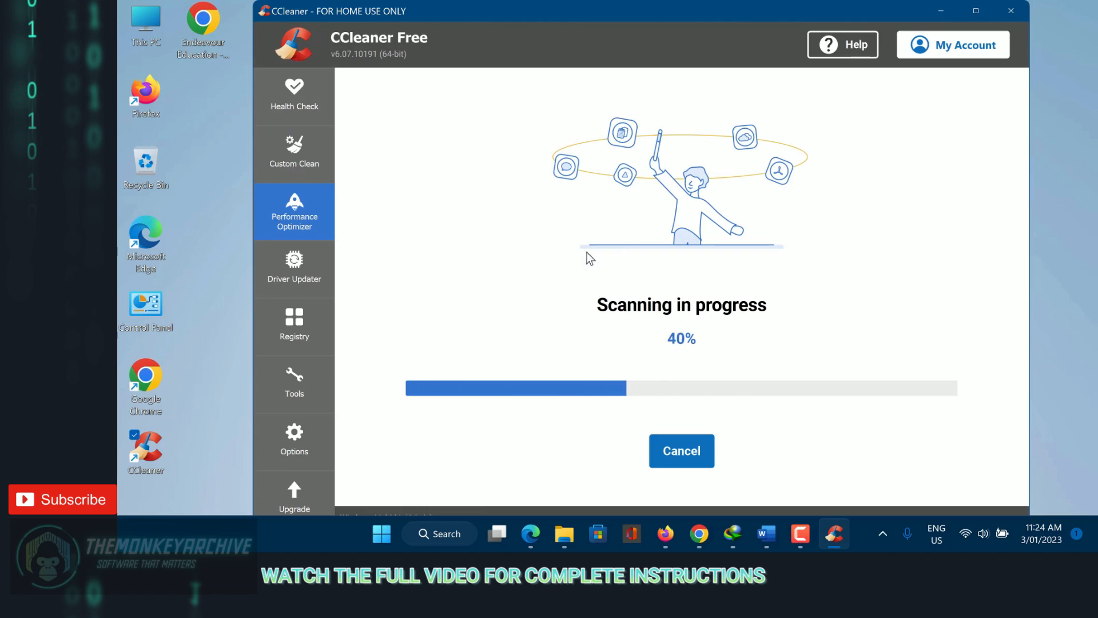
left_click(294, 268)
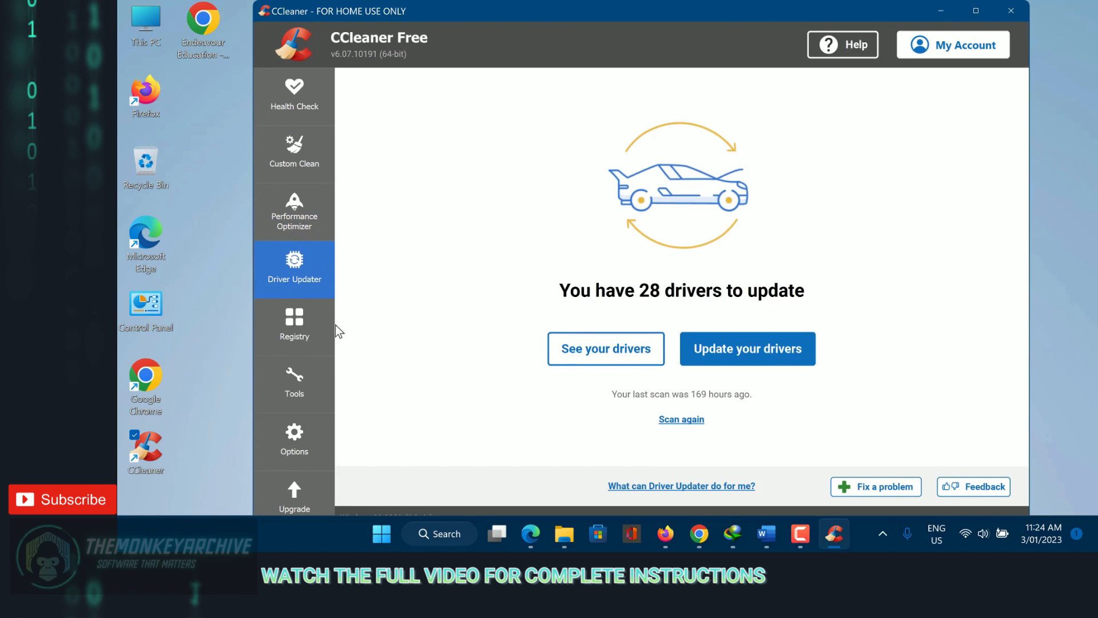
left_click(294, 326)
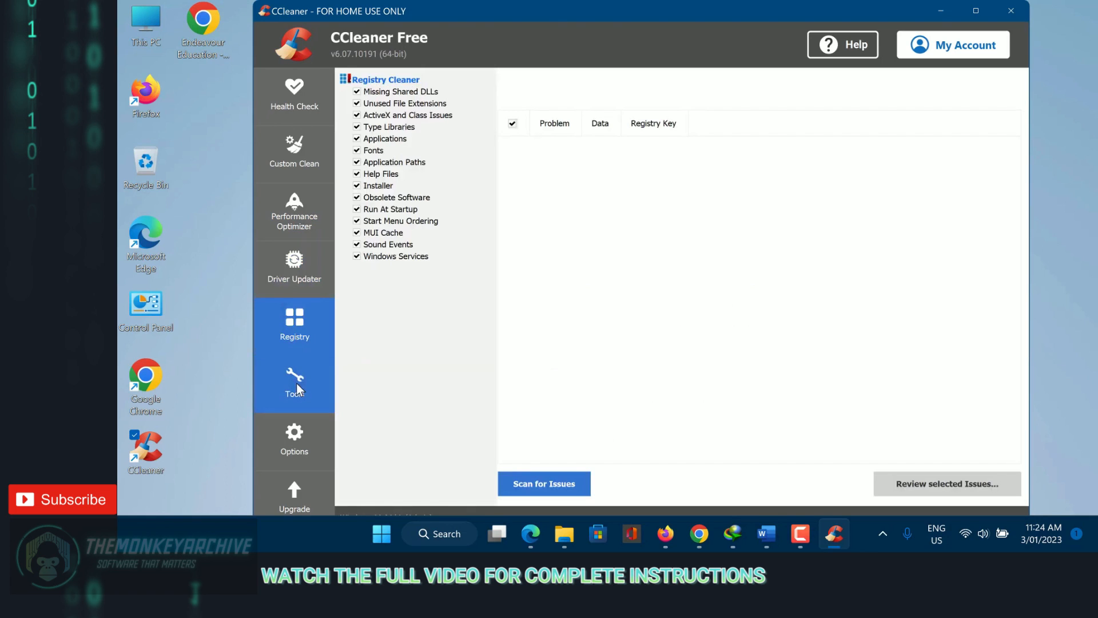
left_click(294, 382)
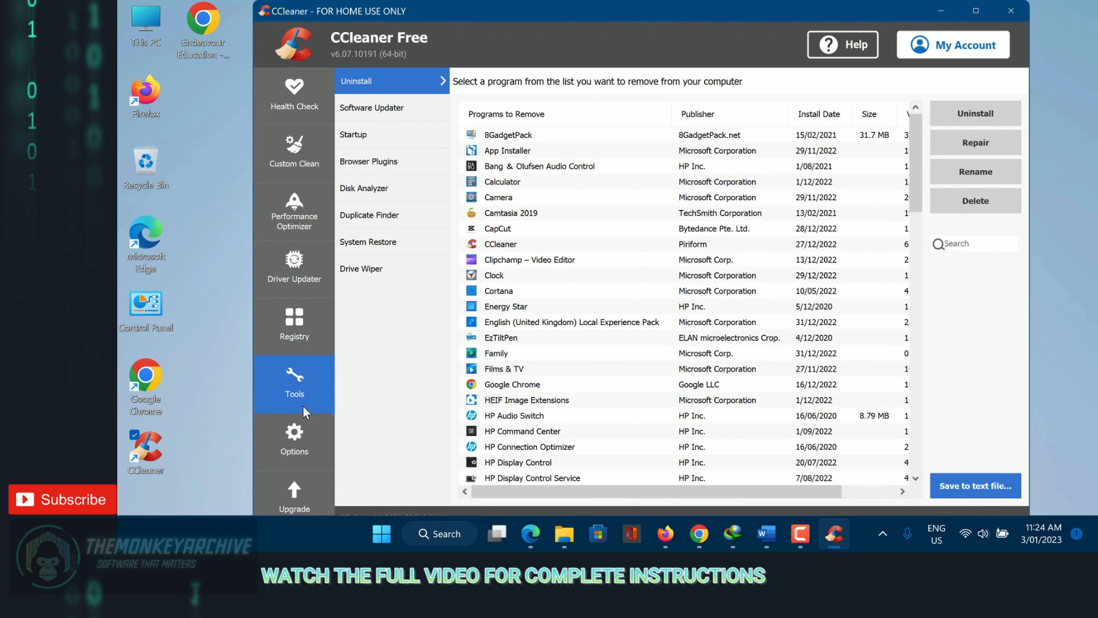
Show the Options section's About page with version and legal details
left_click(294, 441)
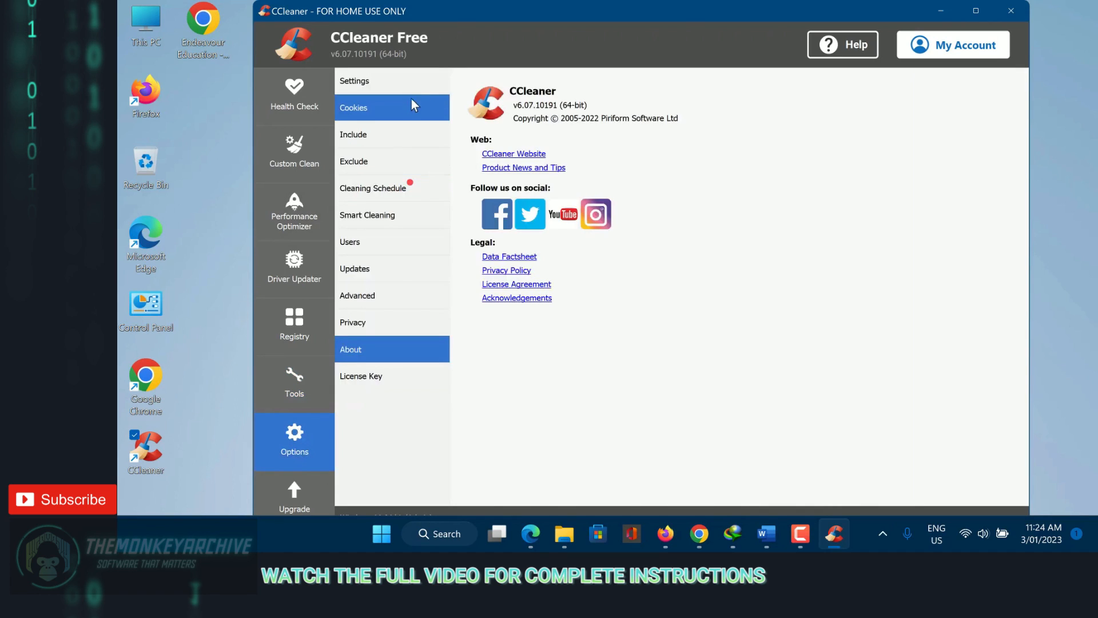
mouse_move(644, 302)
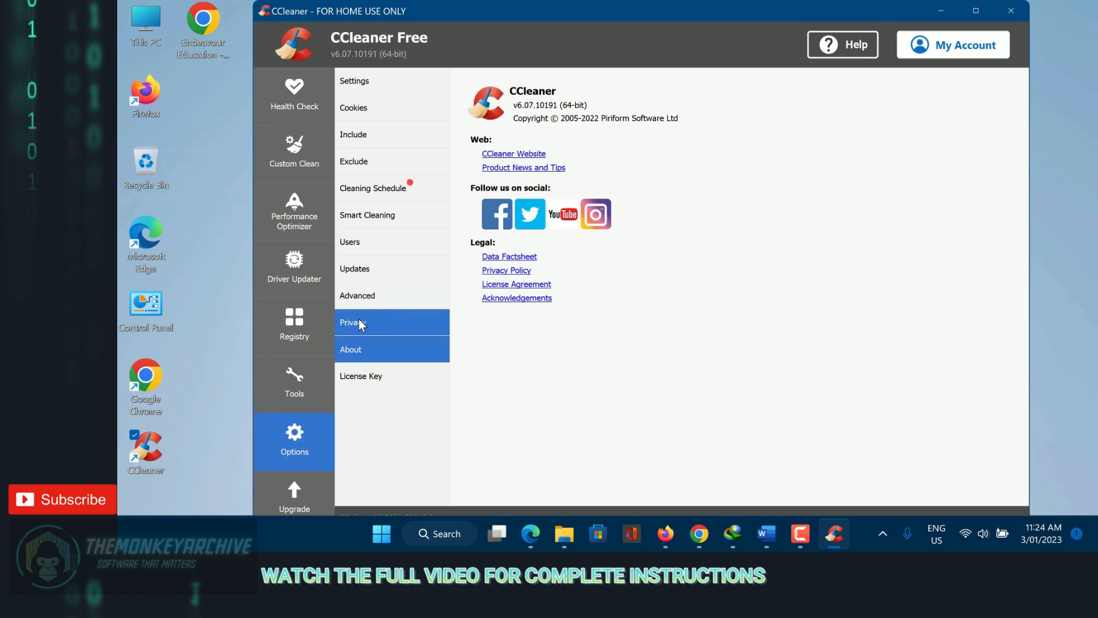
In Privacy options, turn off usage-data sharing for product improvements and for upgrade offers
left_click(352, 322)
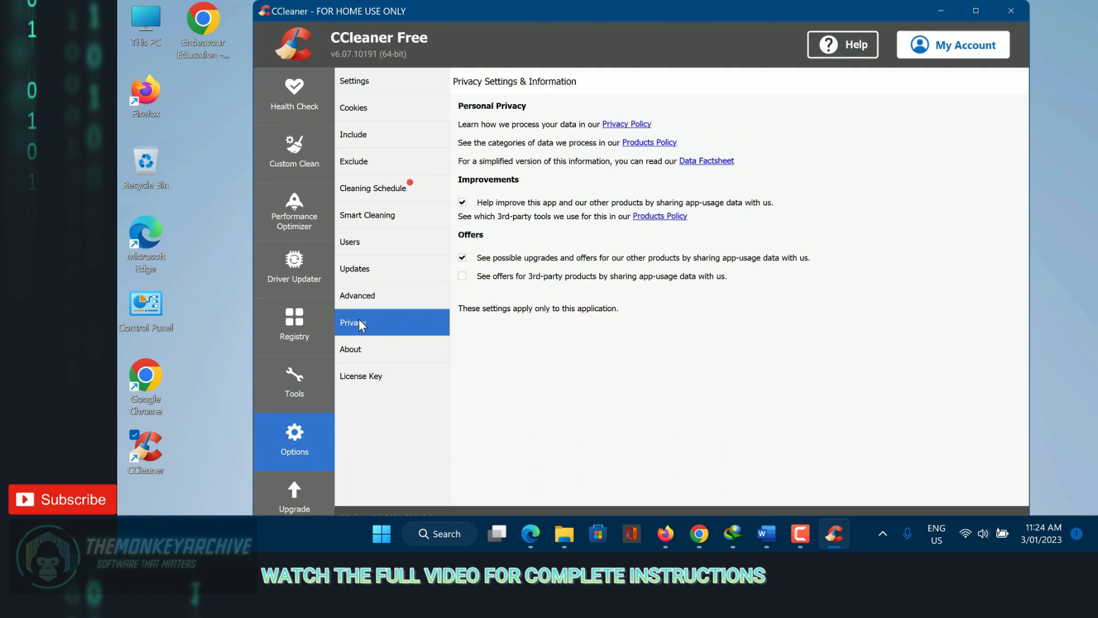
mouse_move(501, 183)
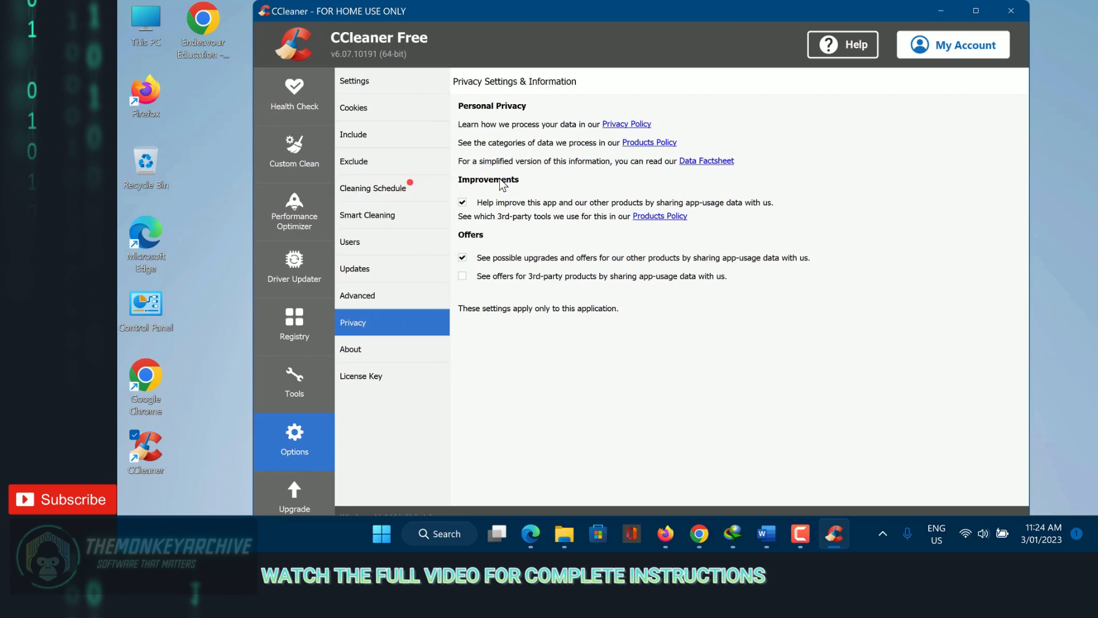
mouse_move(618, 136)
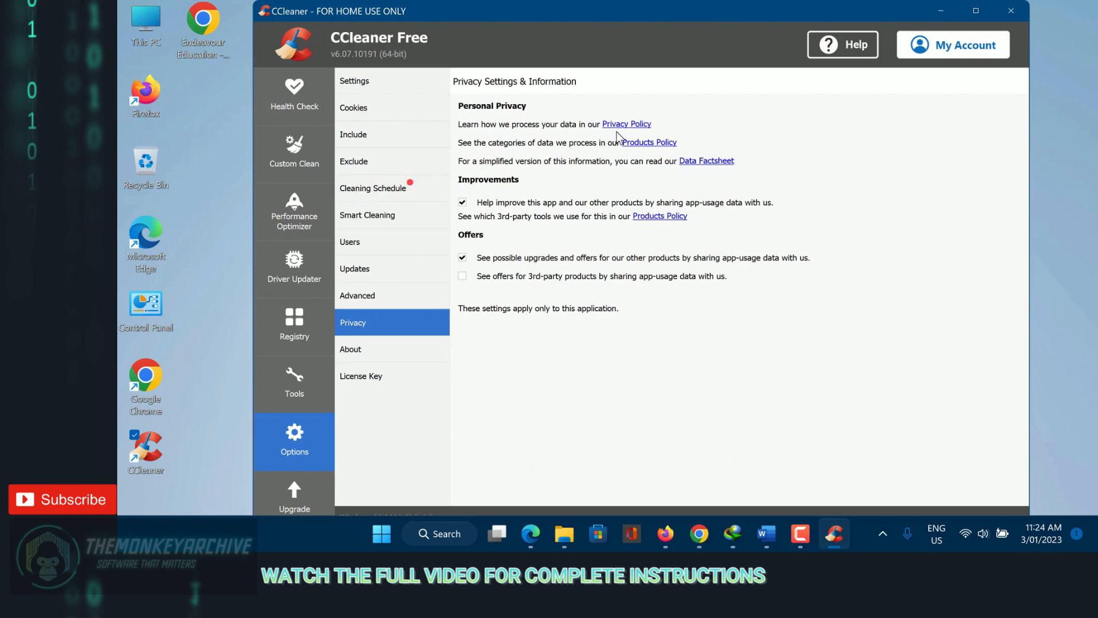
mouse_move(596, 168)
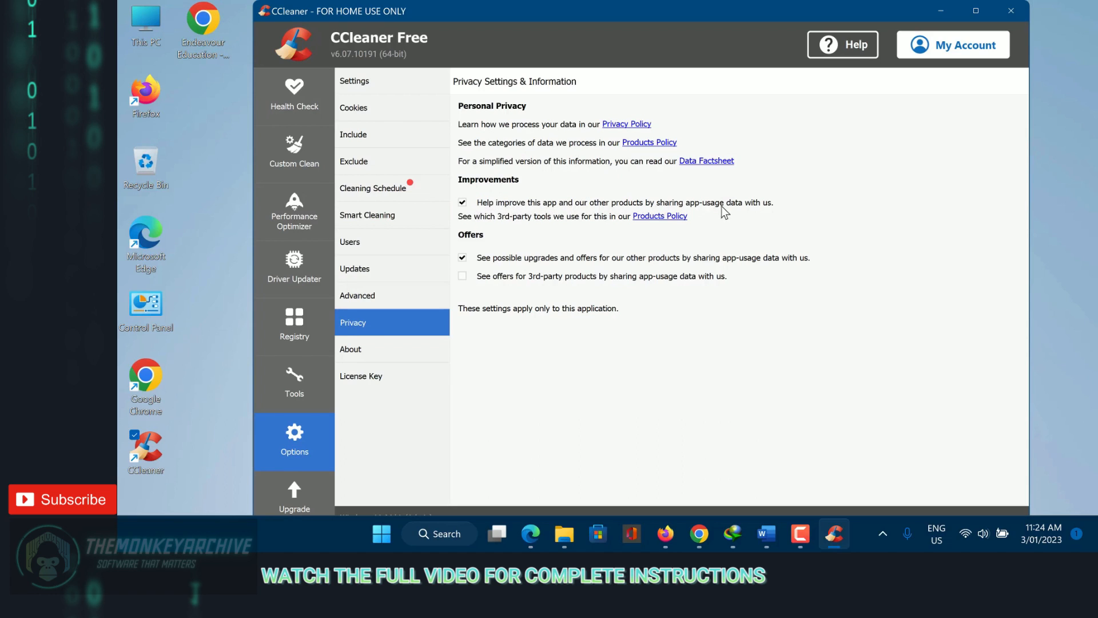
mouse_move(527, 224)
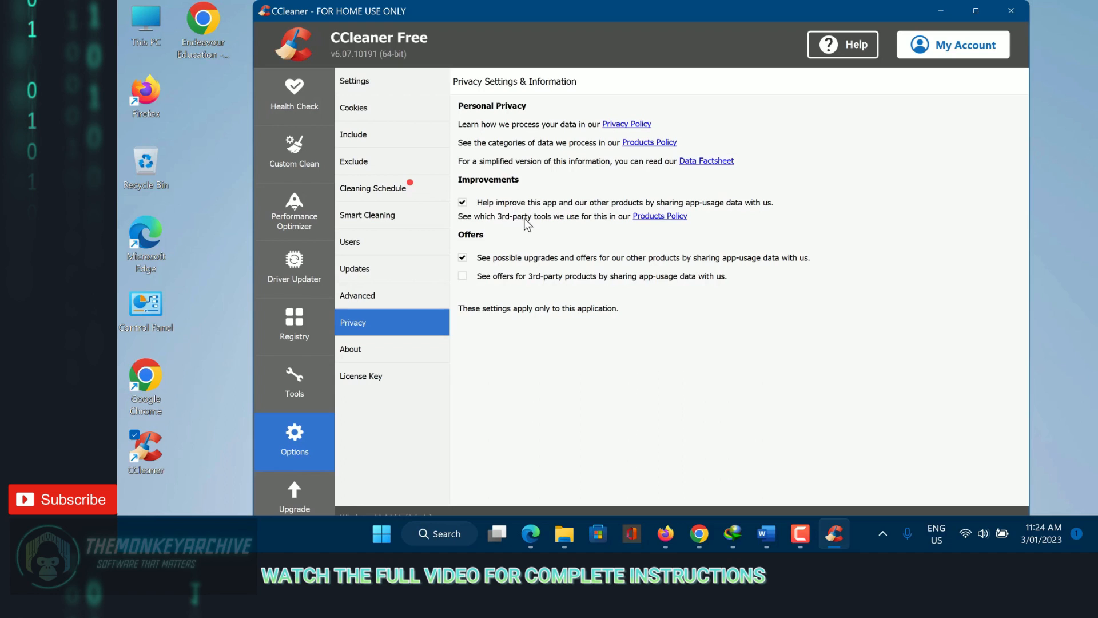
mouse_move(632, 226)
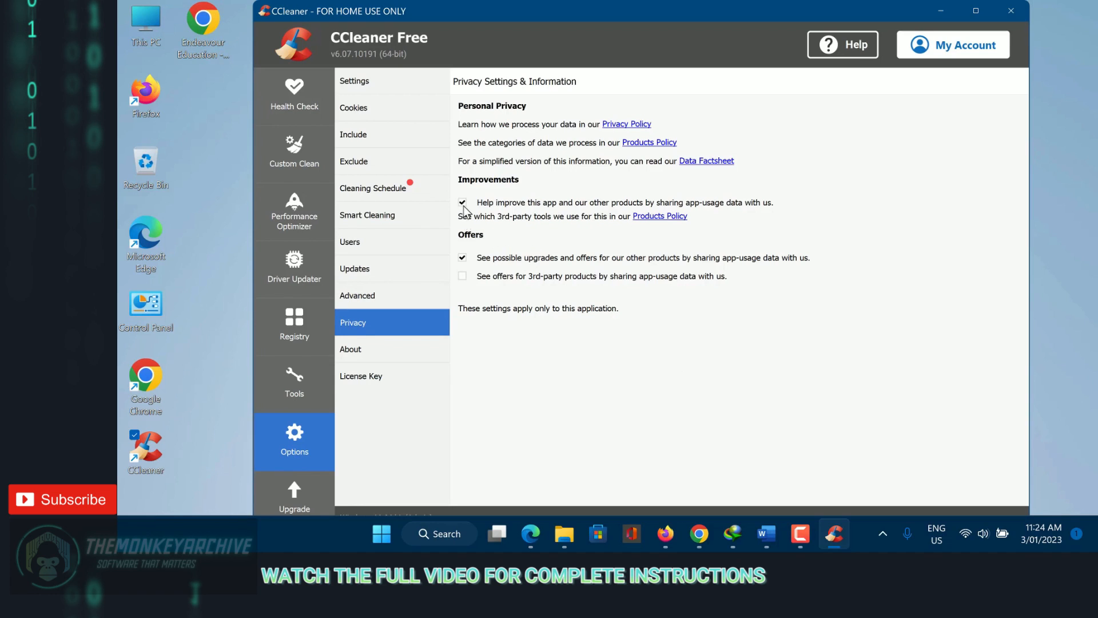
left_click(463, 202)
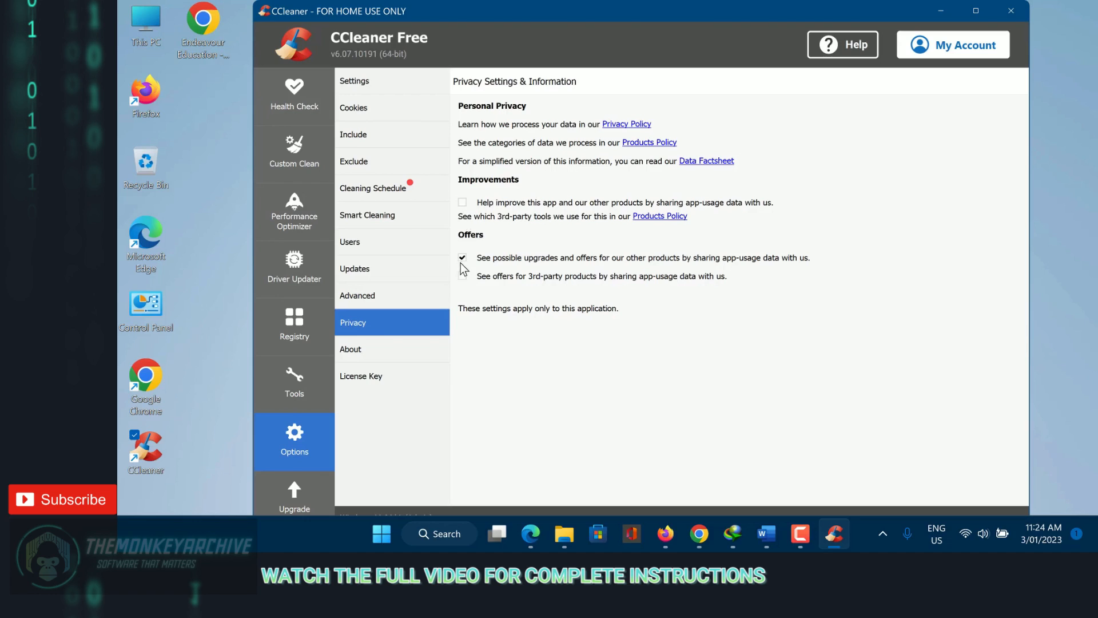
left_click(463, 257)
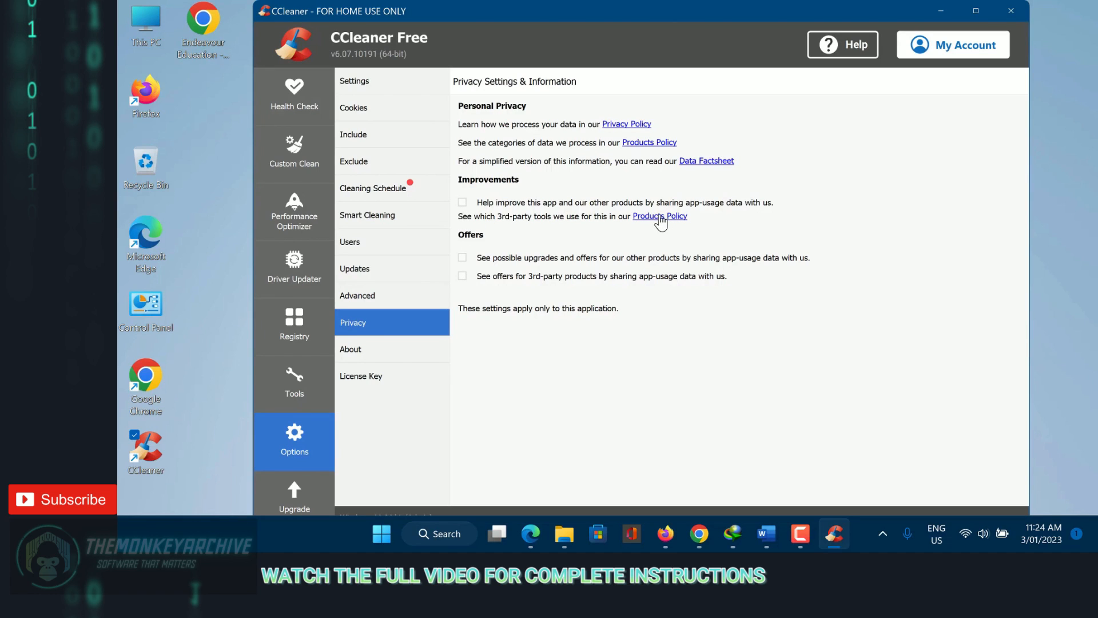
Bring up the Products Policy page in Edge and read down through the Service Data table
left_click(659, 216)
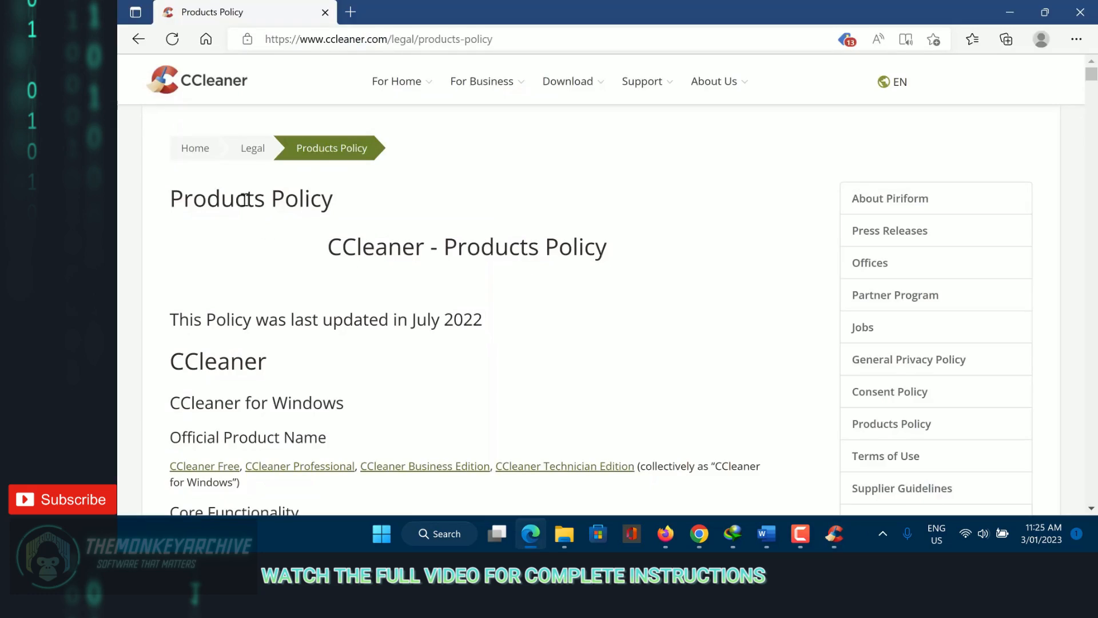
scroll("down", 3)
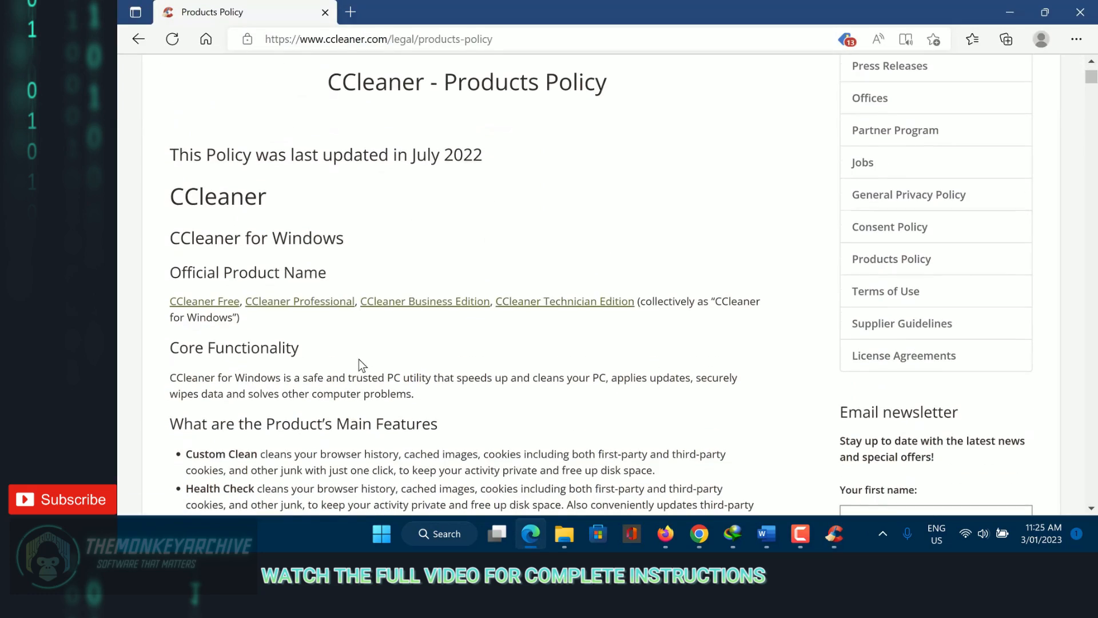
scroll("down", 3)
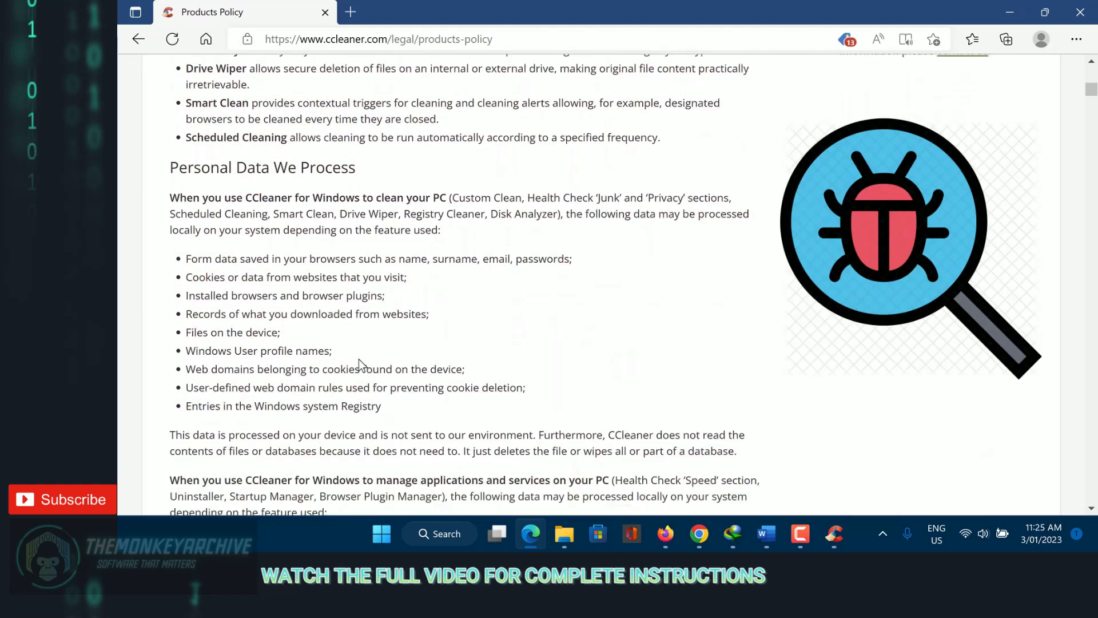
scroll("down", 3)
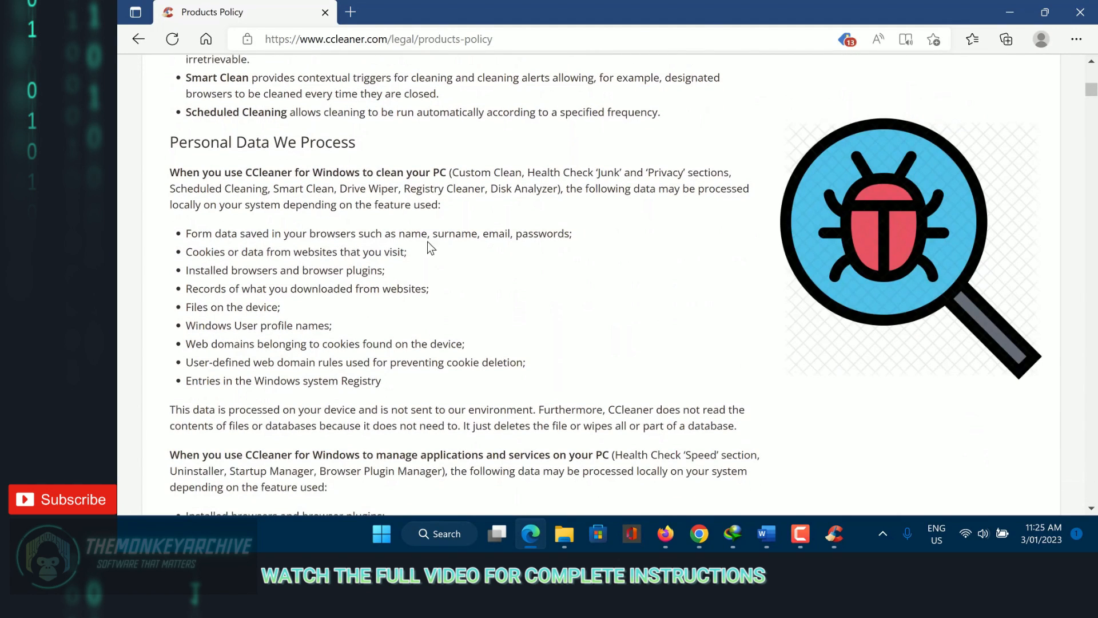
scroll("down", 3)
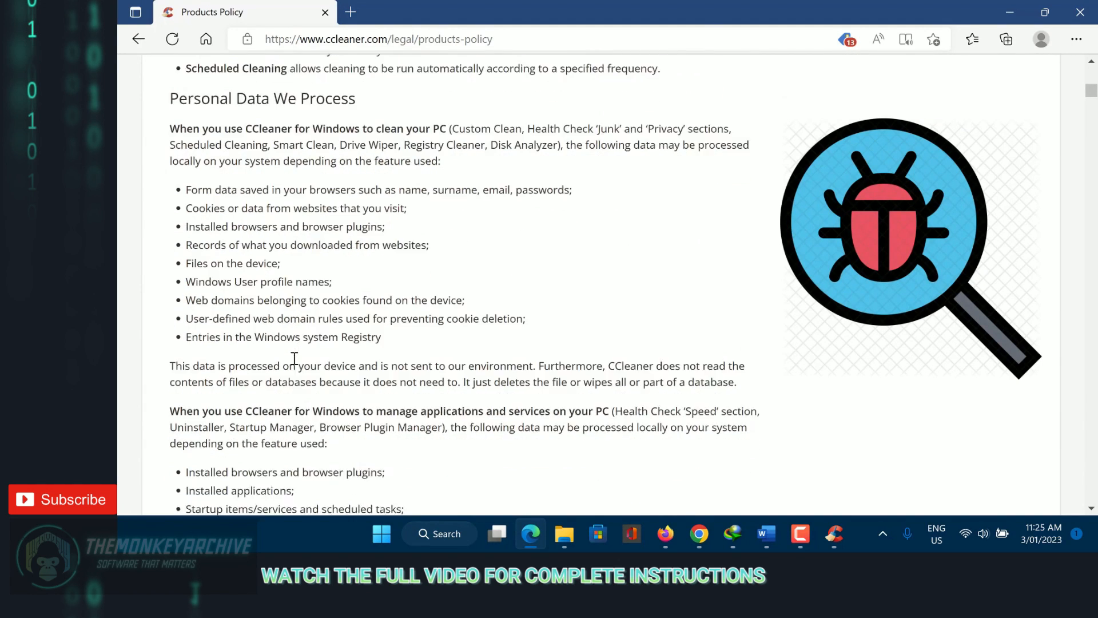
scroll("down", 3)
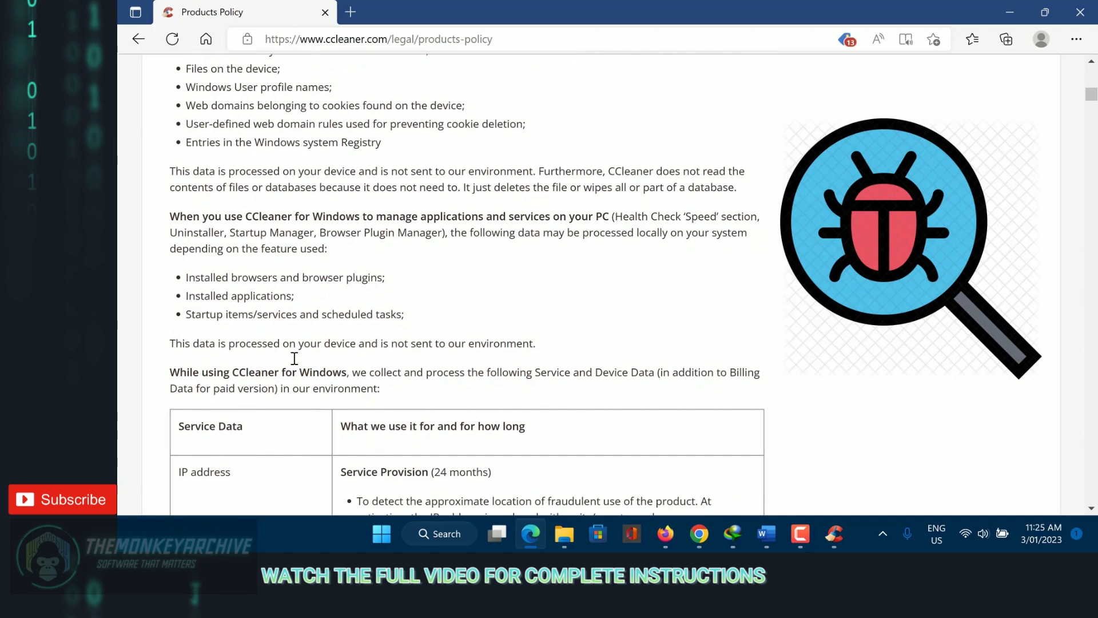
scroll("down", 3)
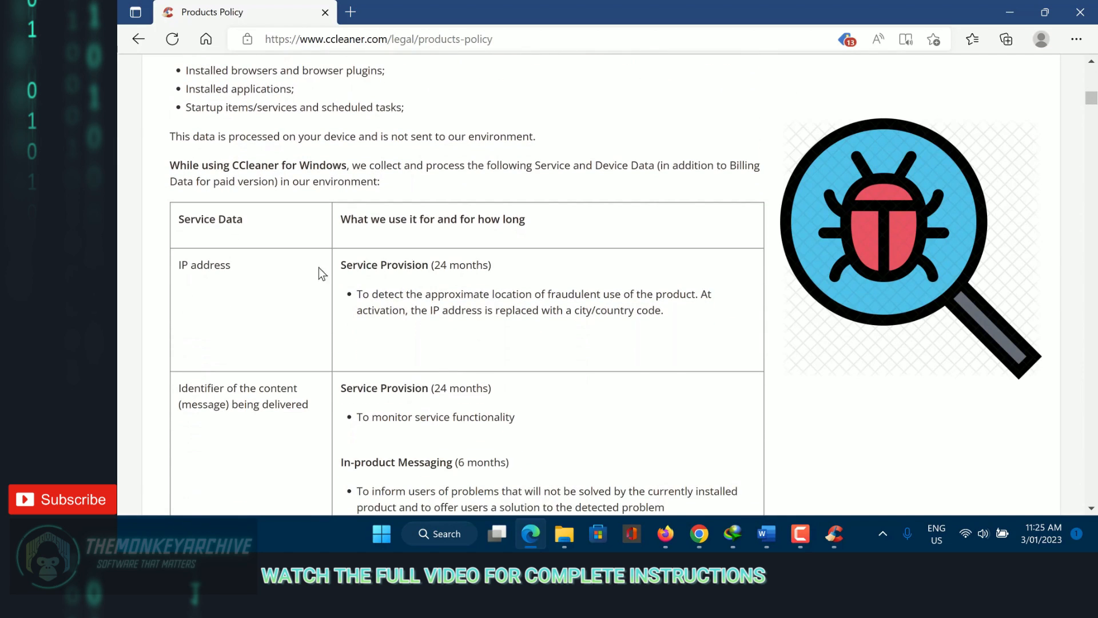
mouse_move(491, 327)
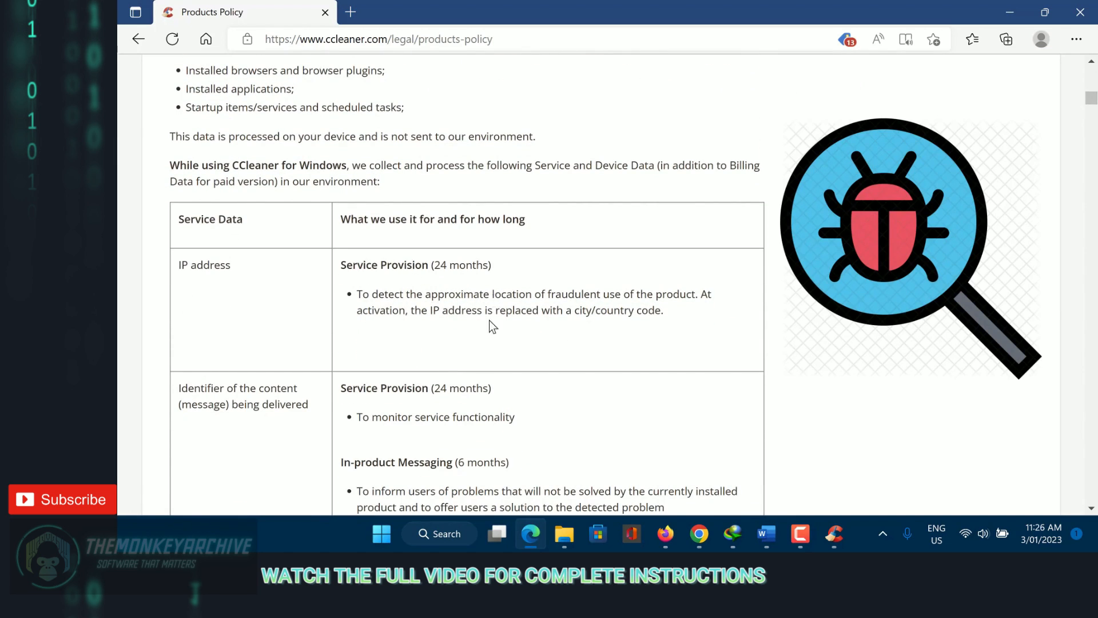
scroll("down", 3)
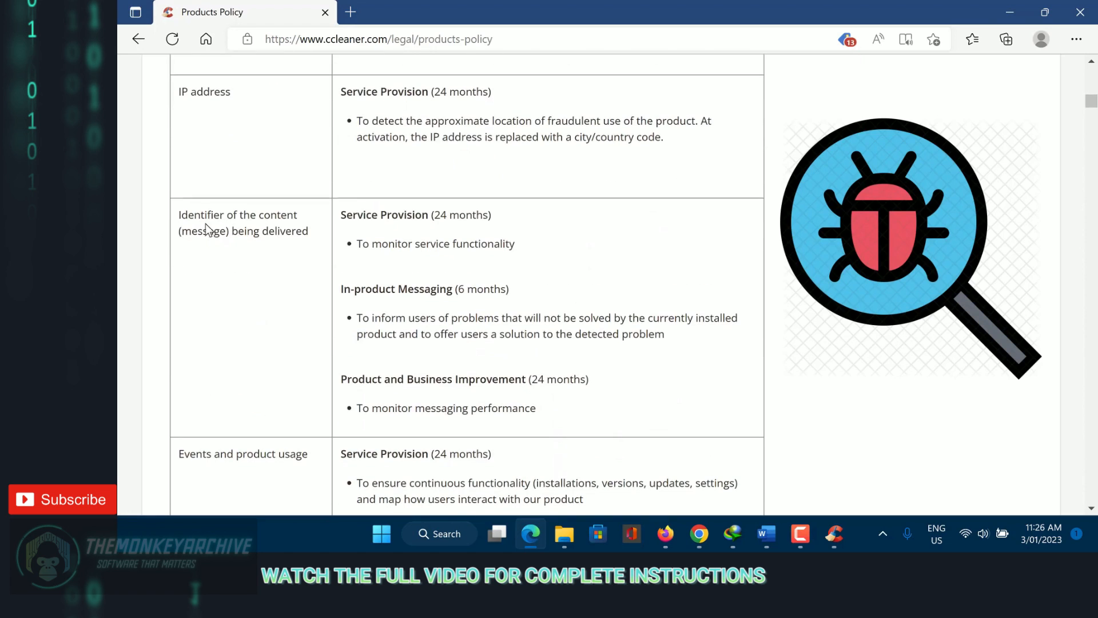
mouse_move(498, 232)
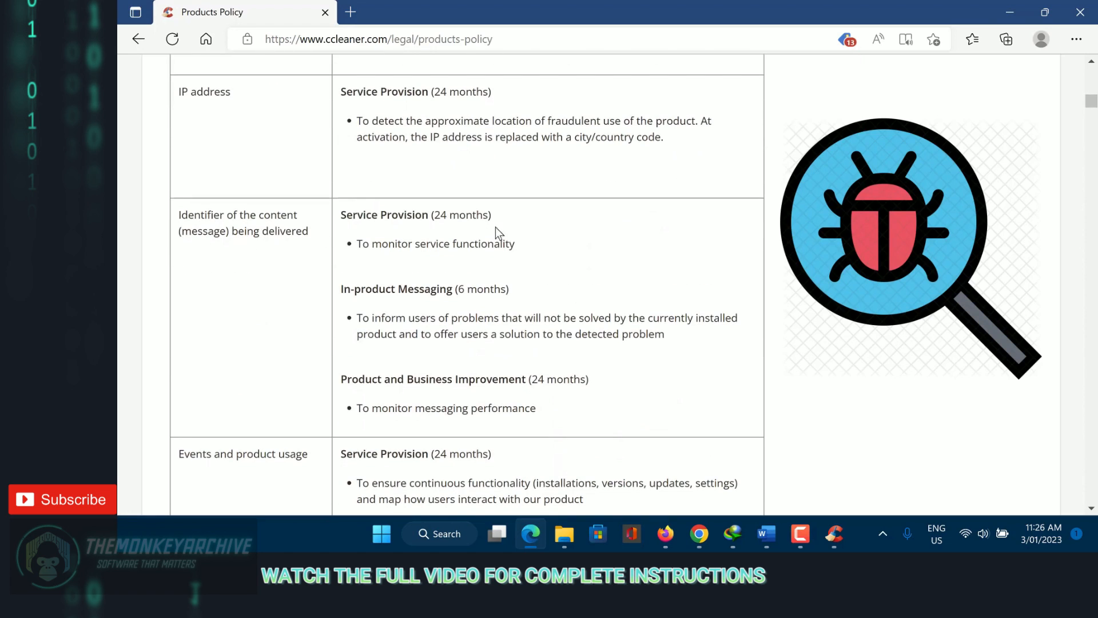
scroll("down", 3)
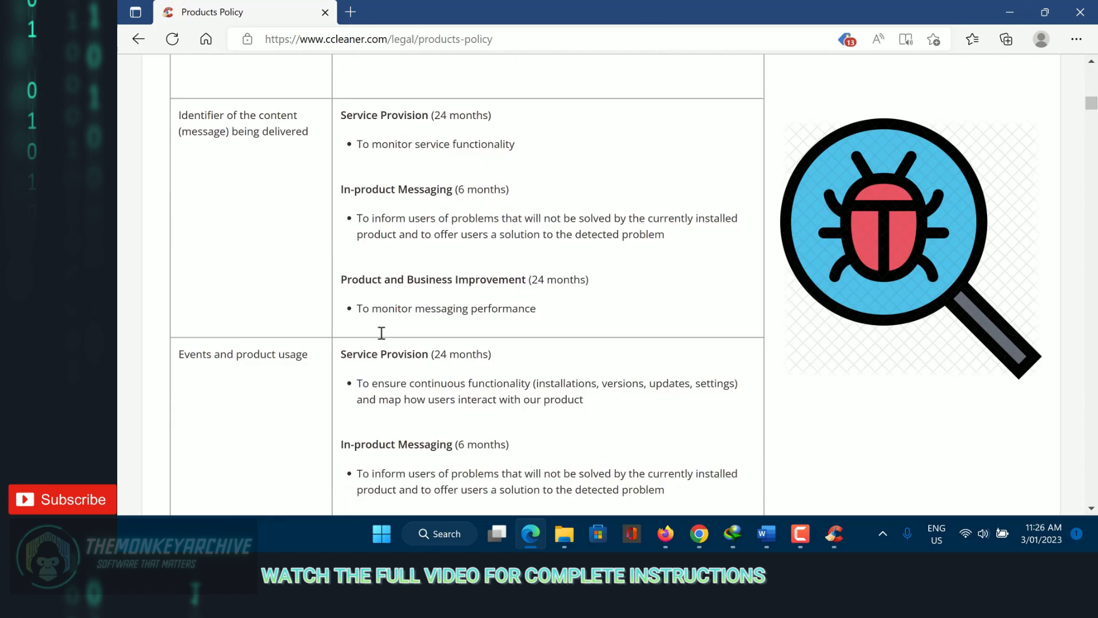
scroll("down", 3)
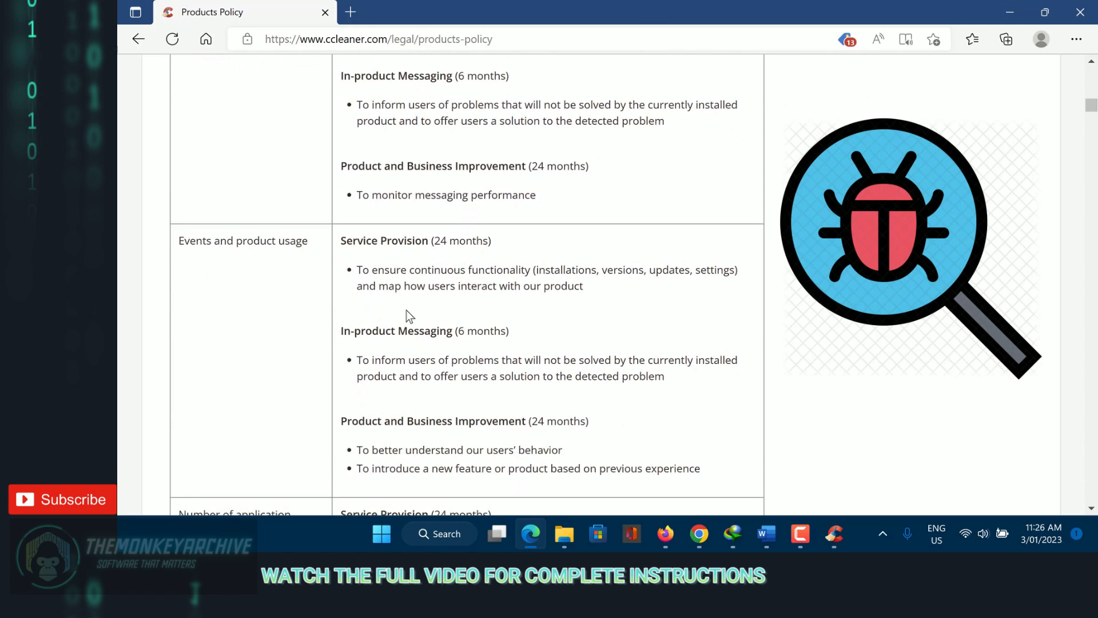
Continue through the Device Data table down to the third-party analytics tools list
scroll("down", 3)
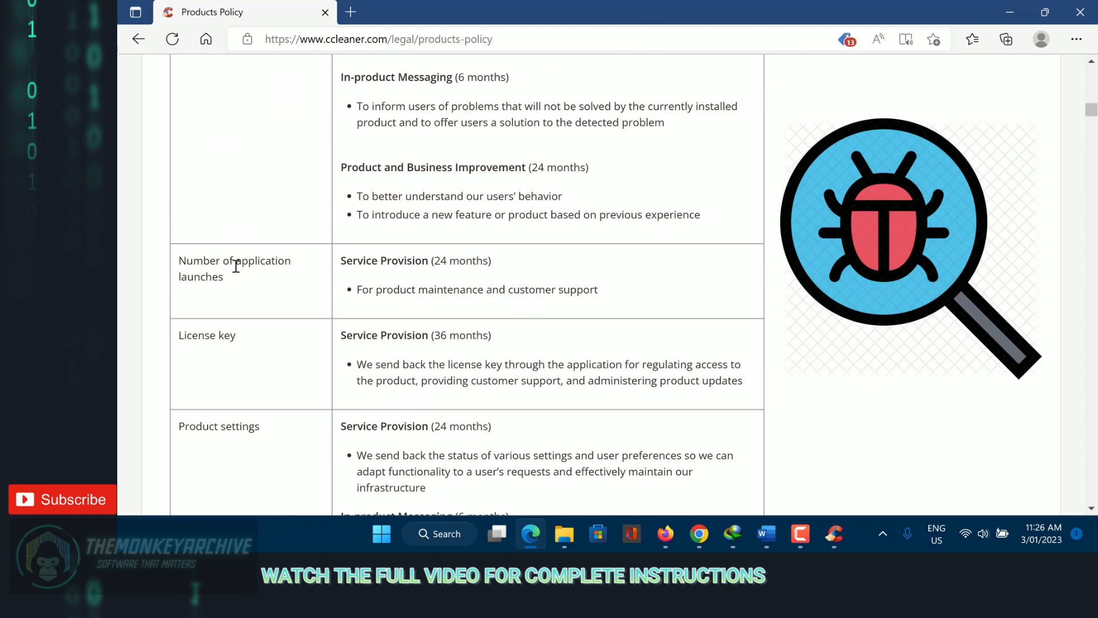
scroll("down", 3)
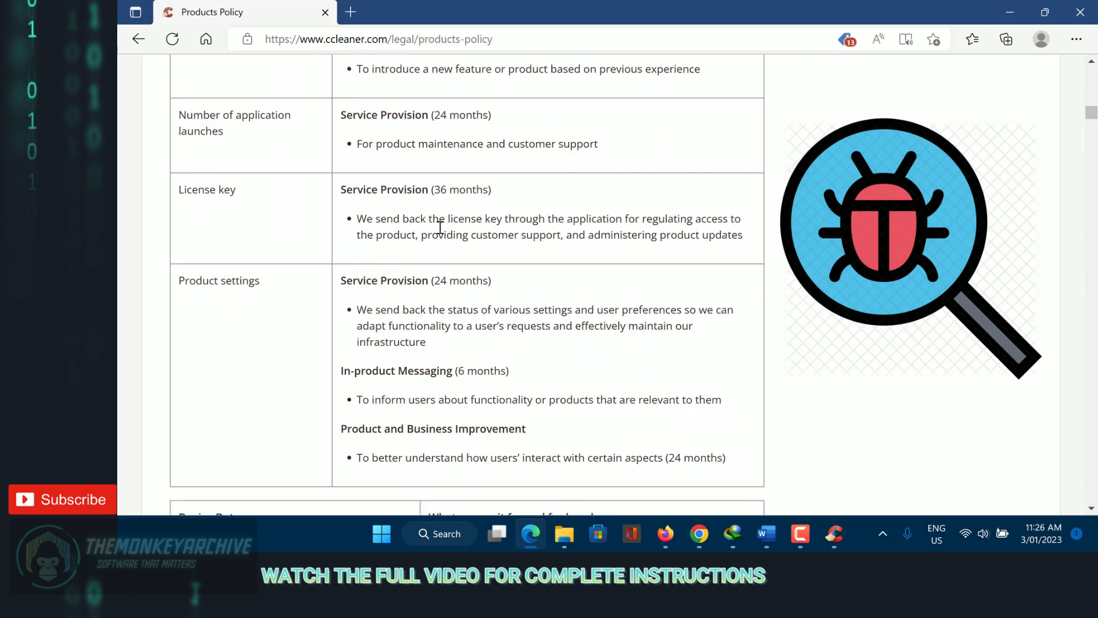
scroll("down", 3)
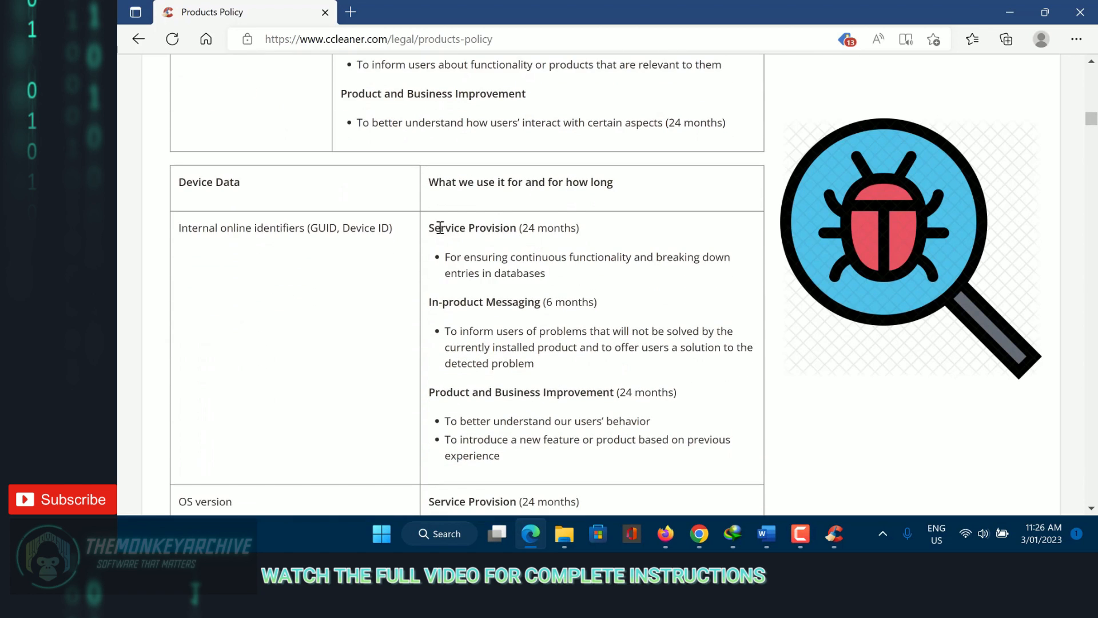
scroll("down", 3)
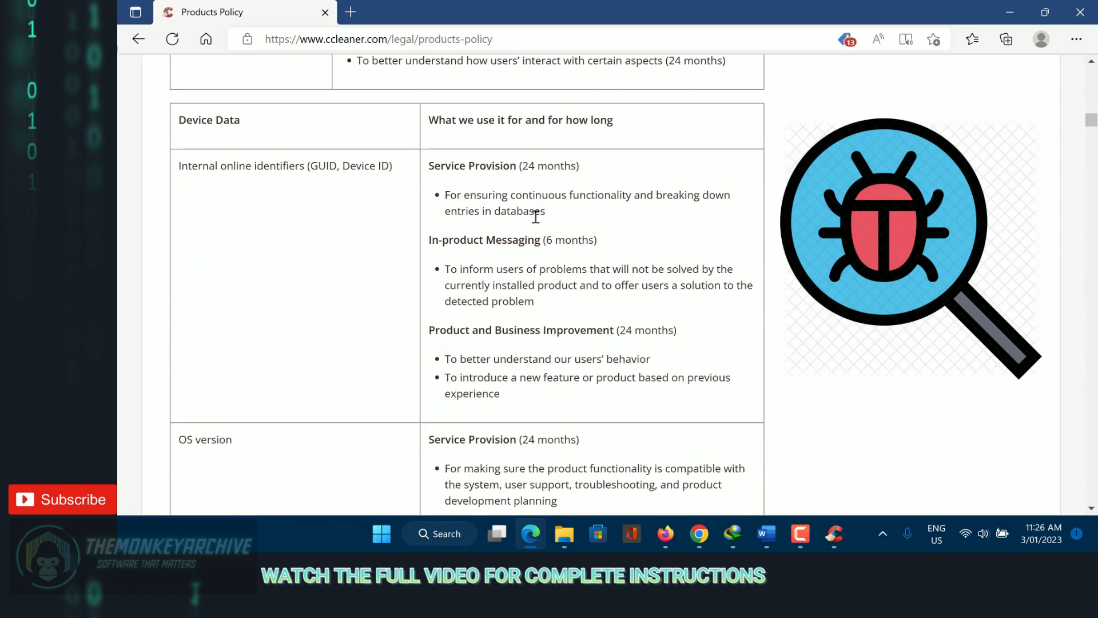
scroll("down", 3)
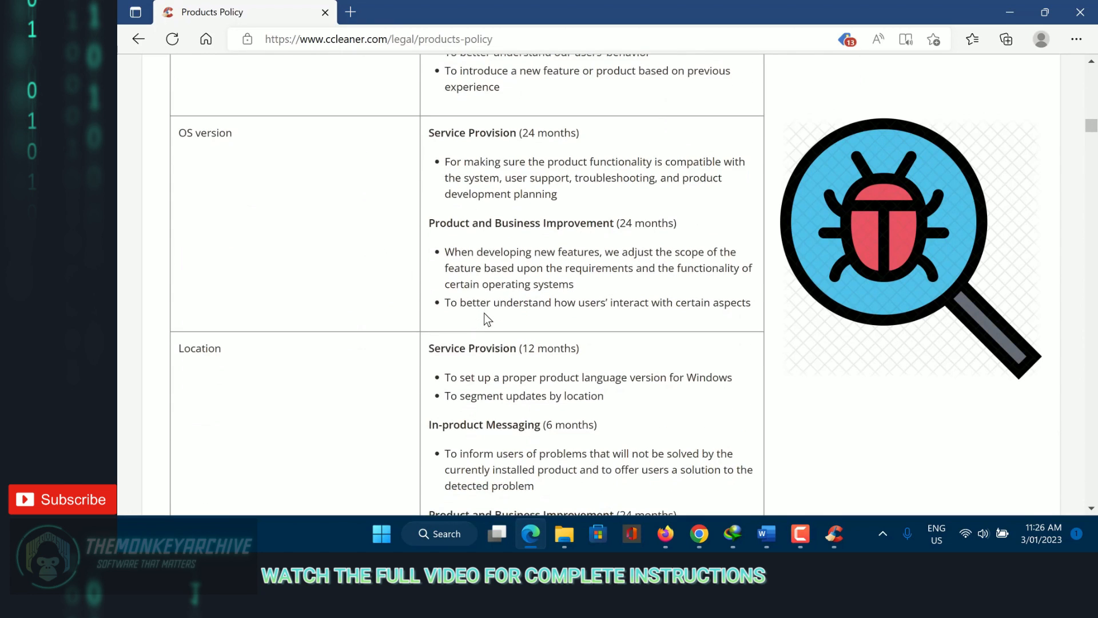
scroll("down", 3)
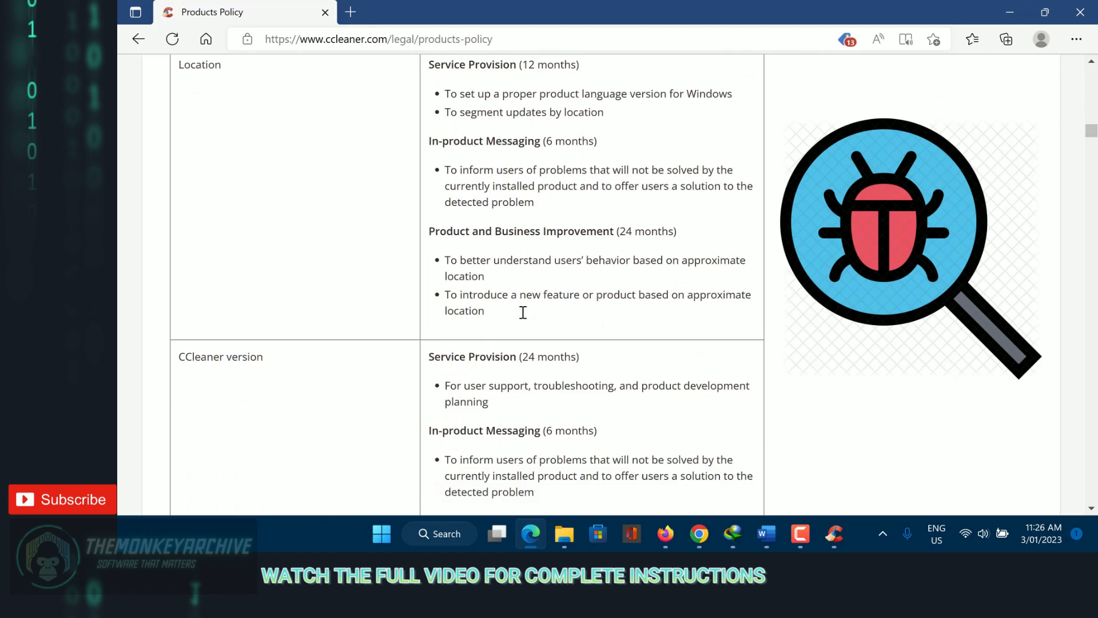
scroll("down", 3)
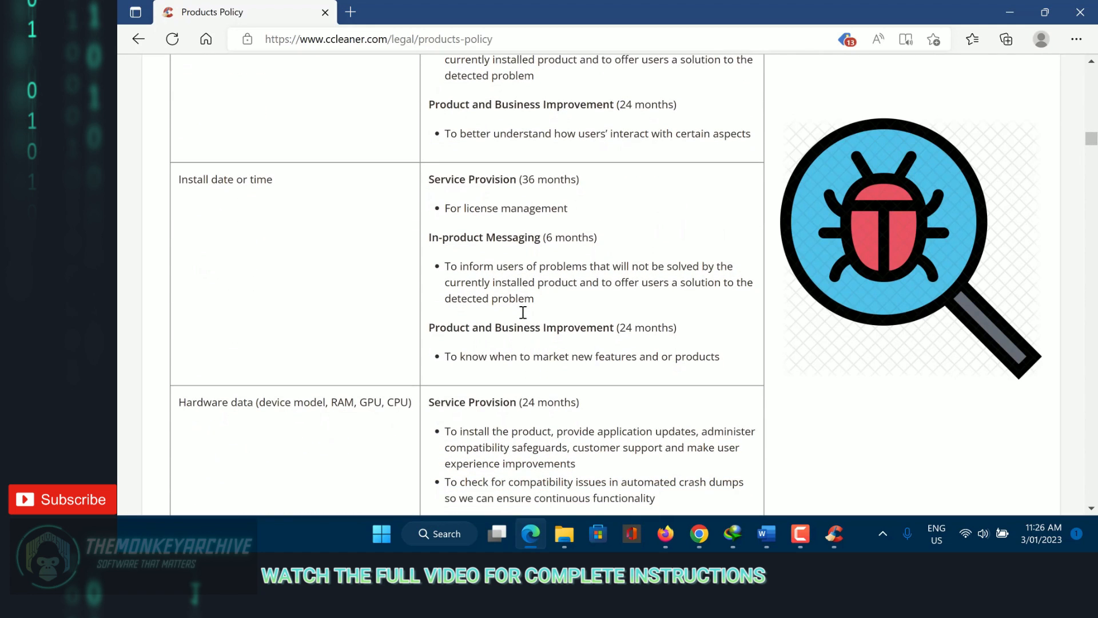
scroll("down", 3)
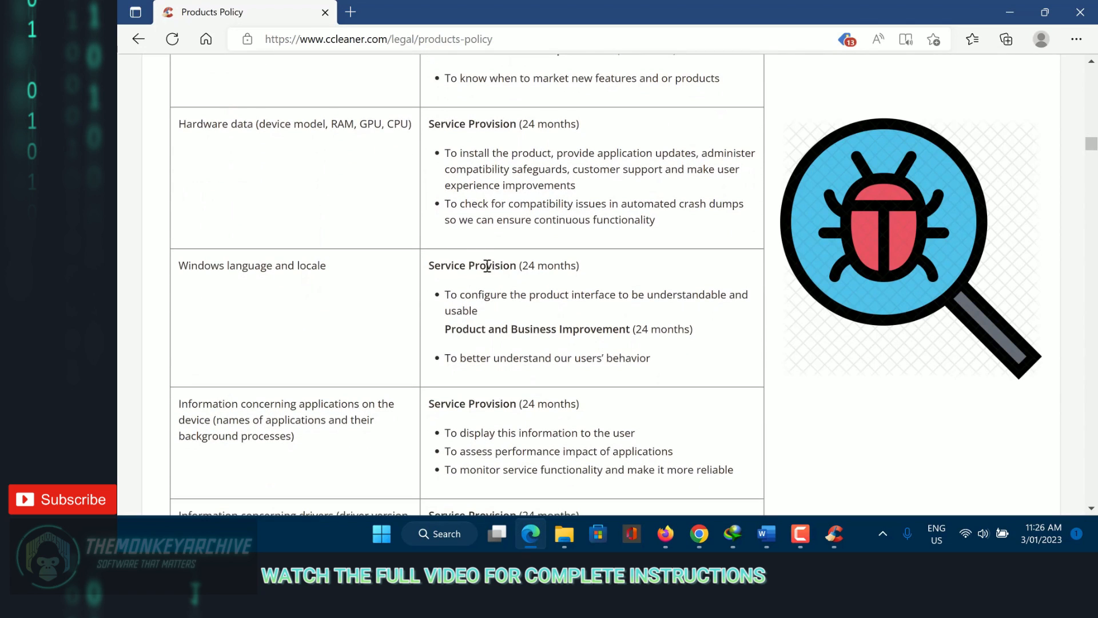
scroll("down", 3)
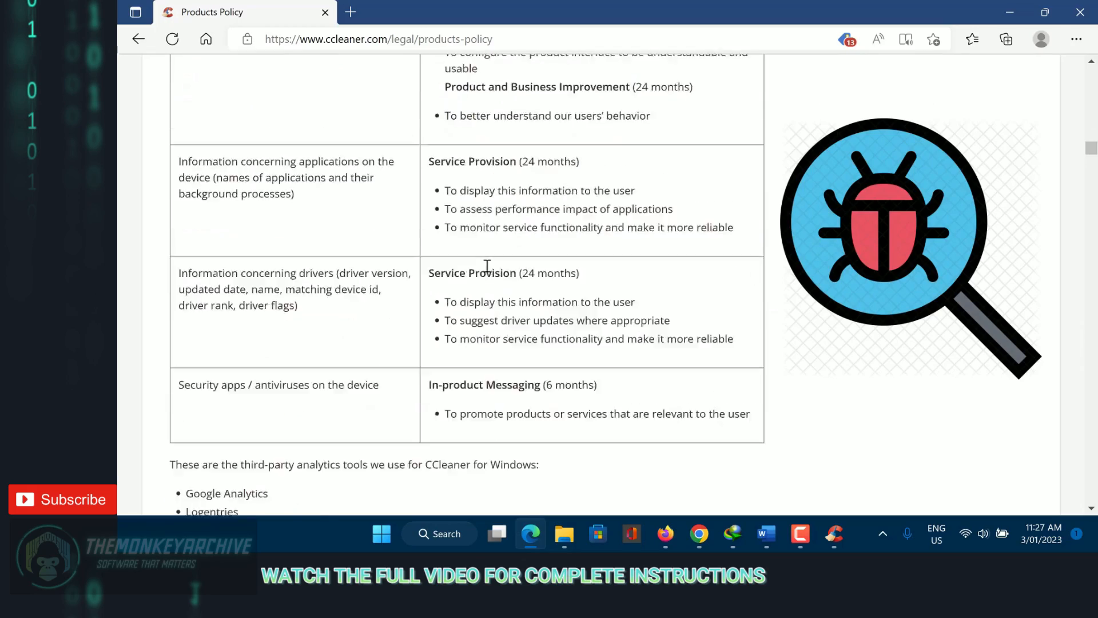
scroll("up", 3)
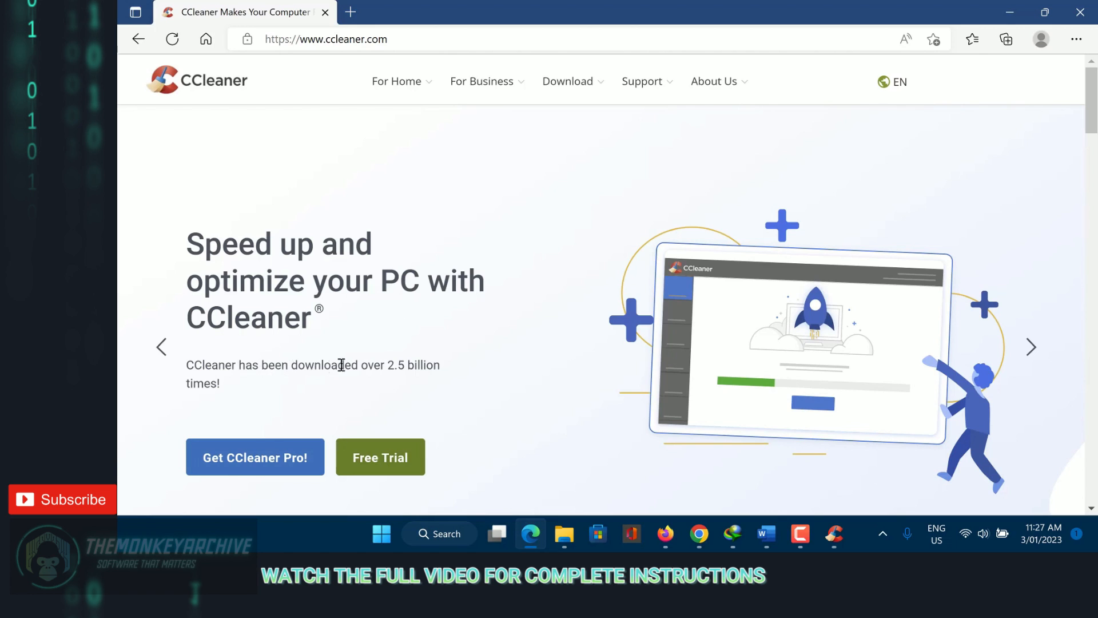
Read the homepage's Free versus Professional comparison table, then minimize Edge to return to CCleaner
scroll("down", 3)
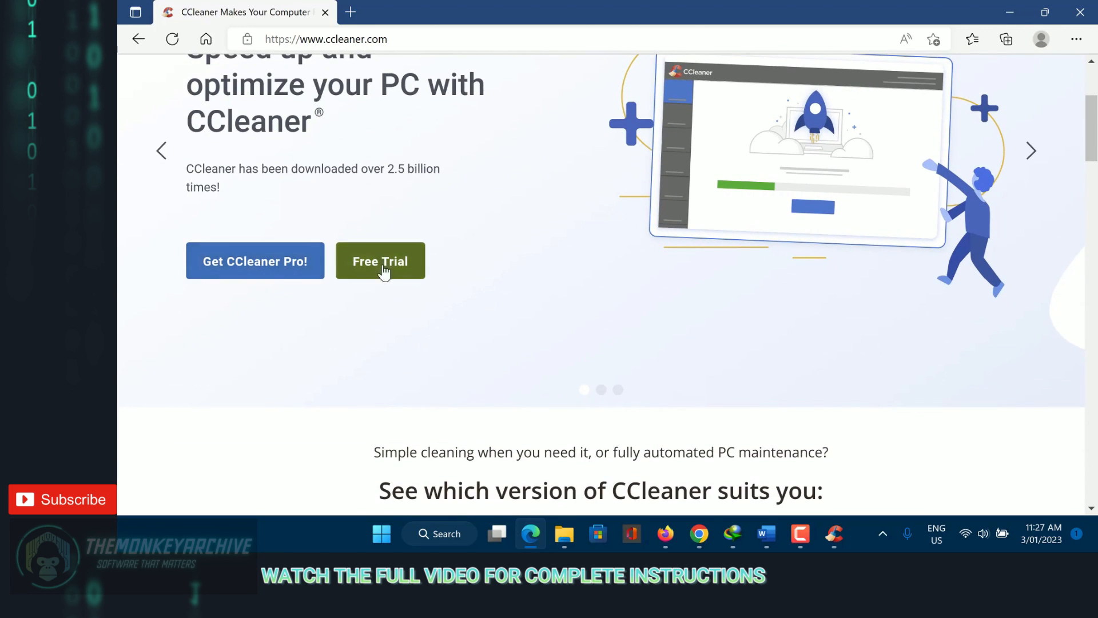
scroll("down", 3)
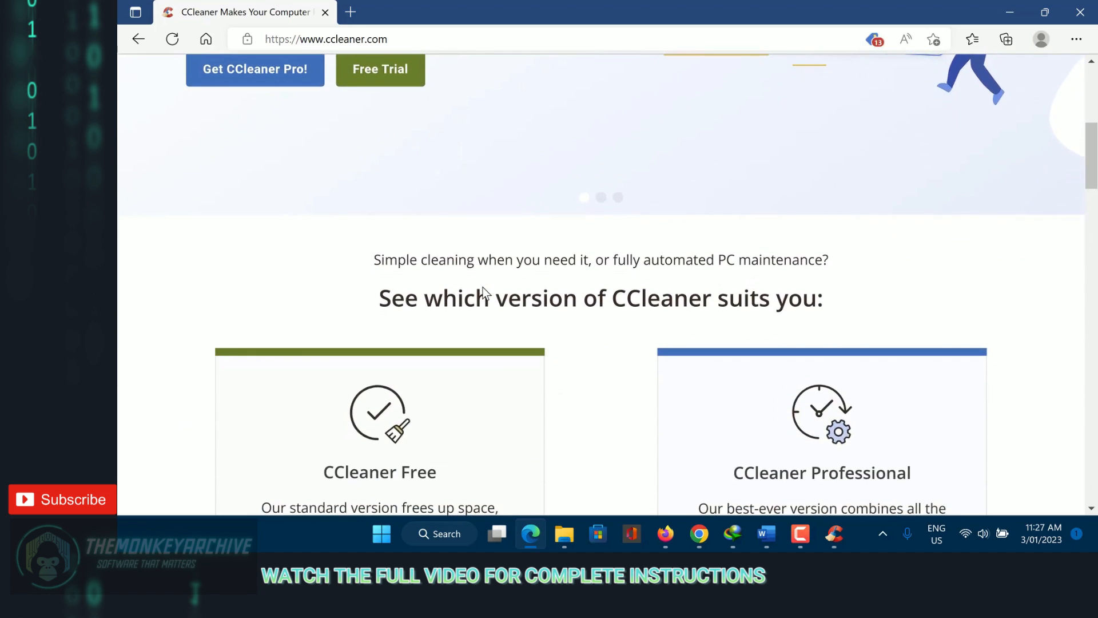
scroll("down", 3)
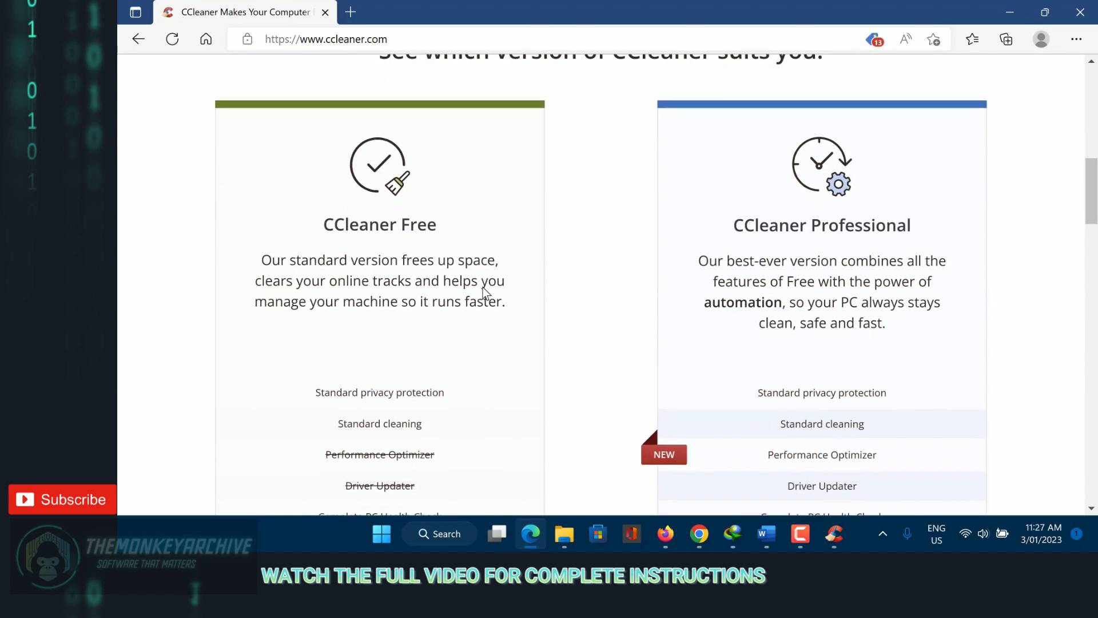
scroll("down", 3)
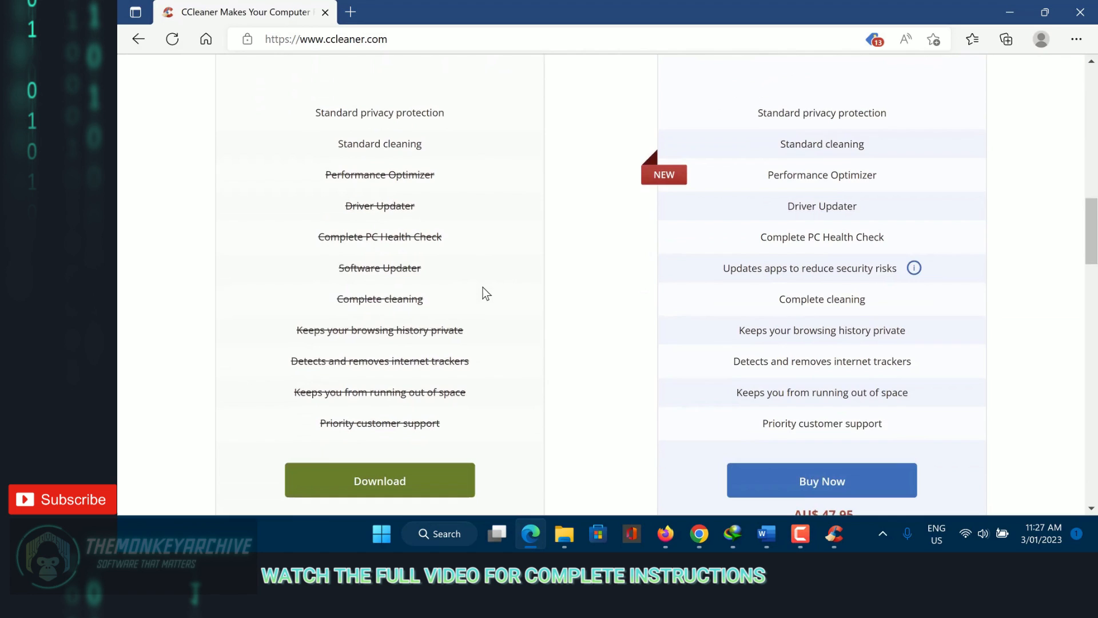
scroll("down", 3)
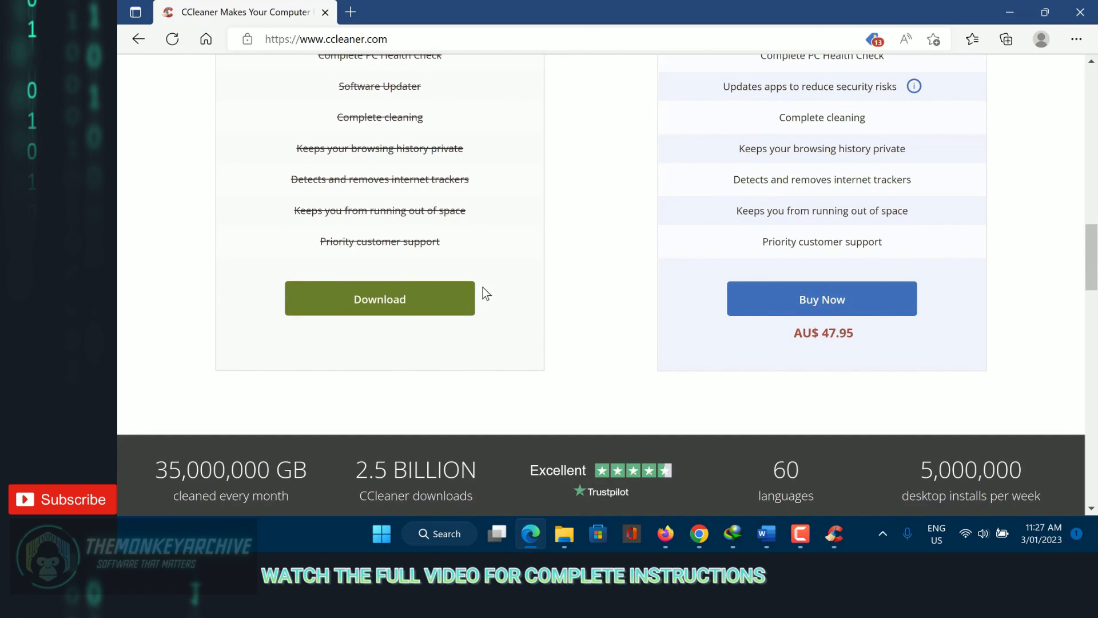
mouse_move(384, 517)
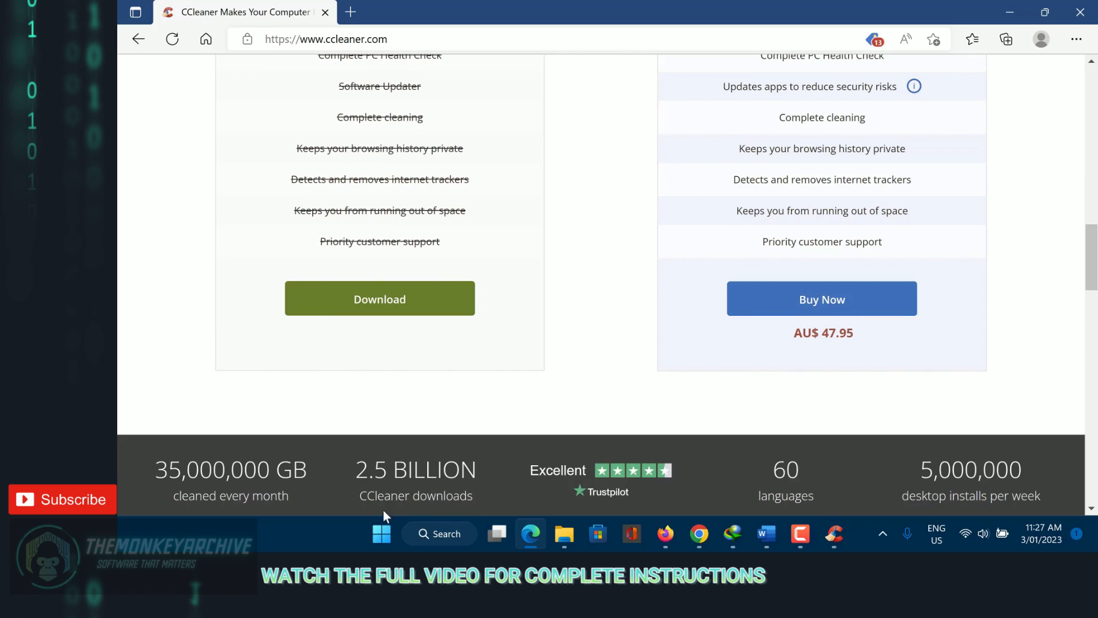
mouse_move(560, 320)
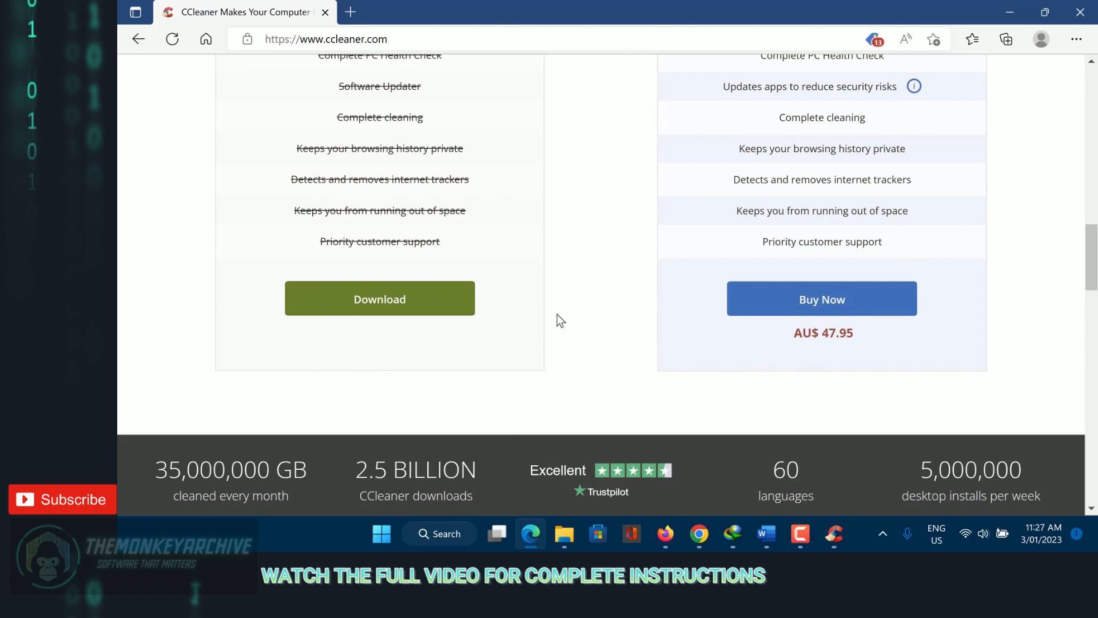
mouse_move(813, 63)
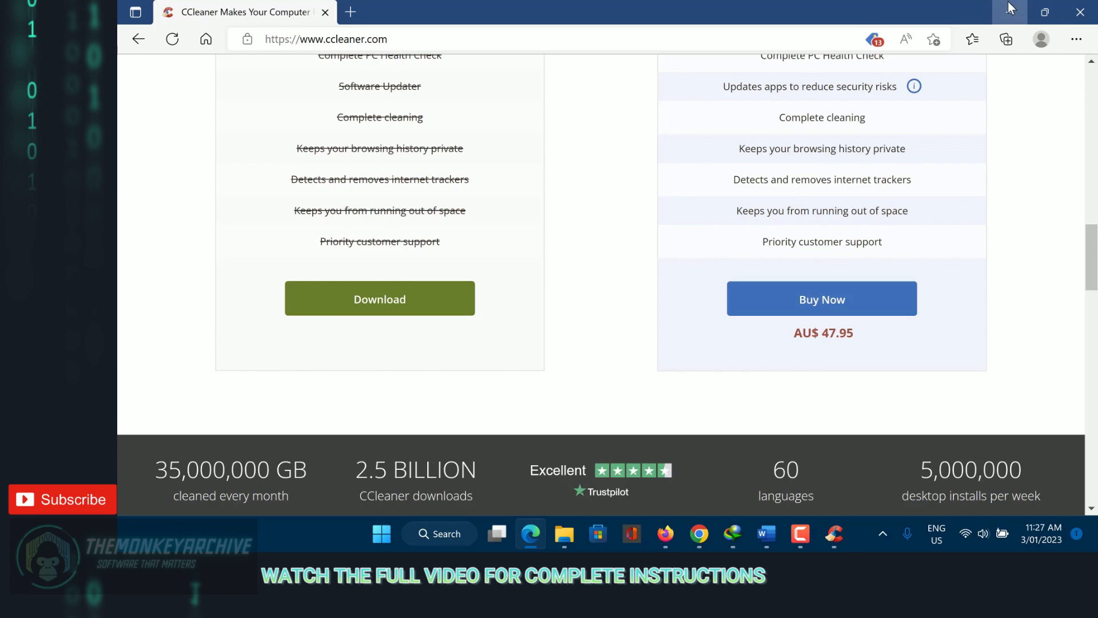
left_click(833, 535)
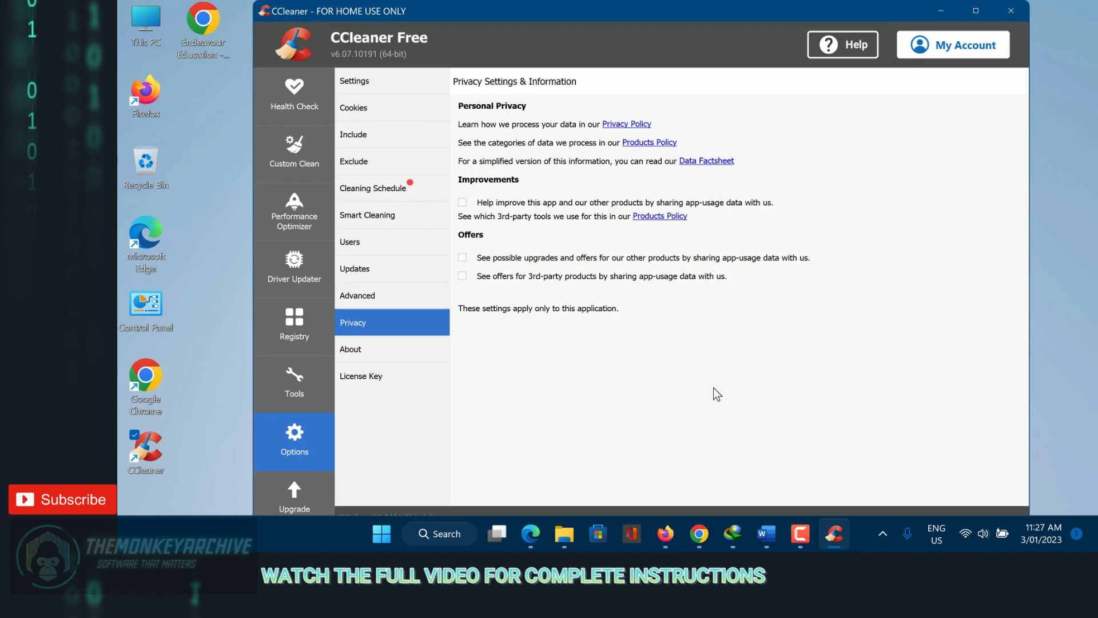
mouse_move(790, 296)
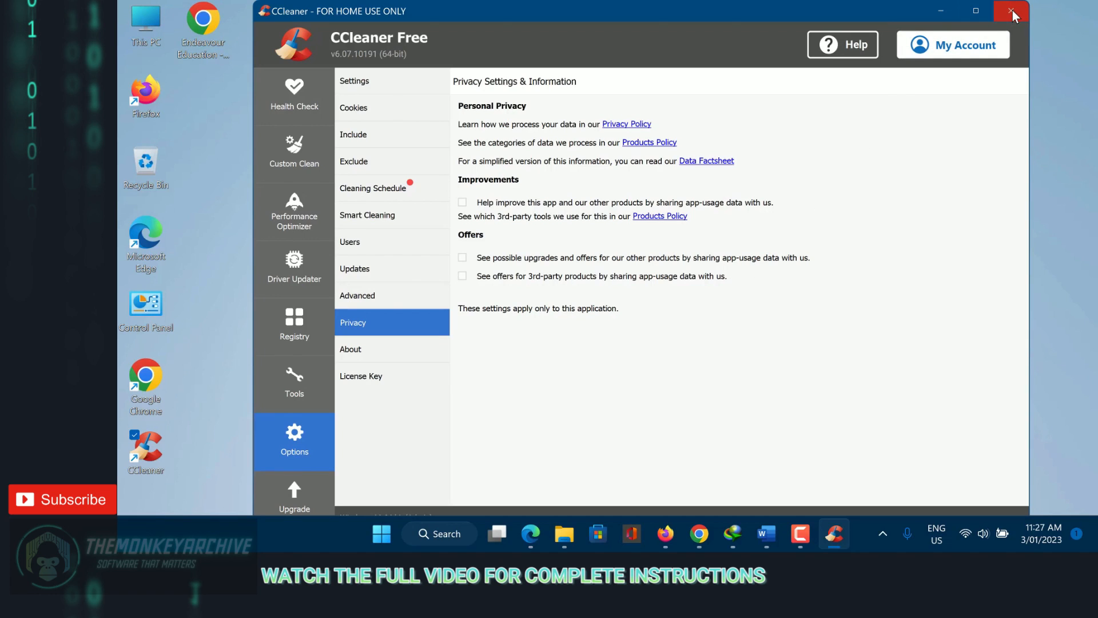
Close CCleaner with data sharing left off, returning to the desktop
left_click(1011, 14)
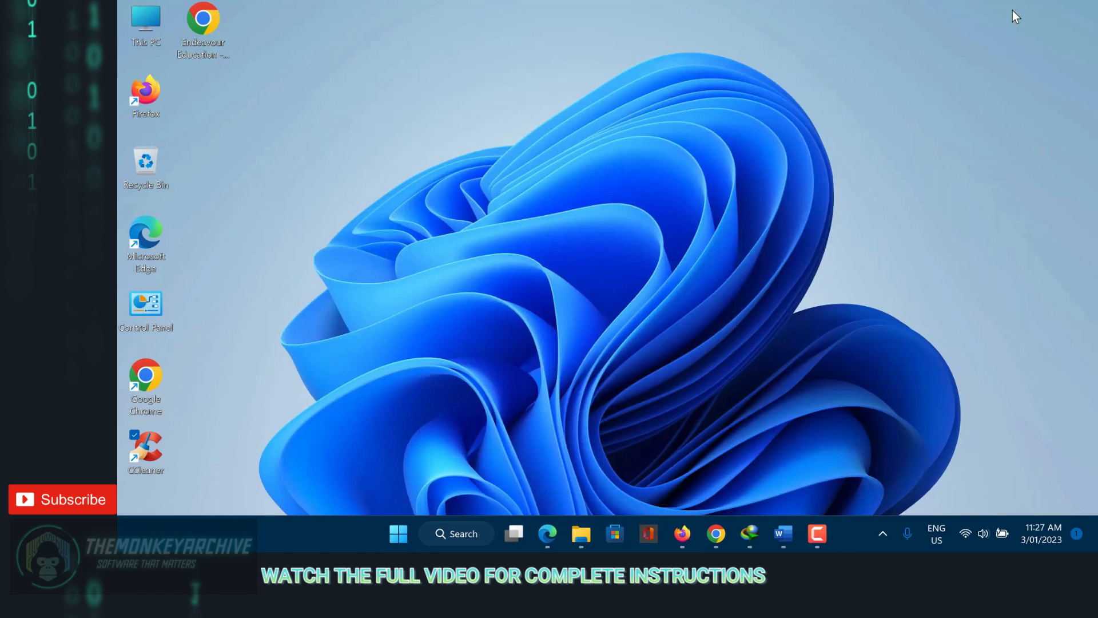
mouse_move(740, 245)
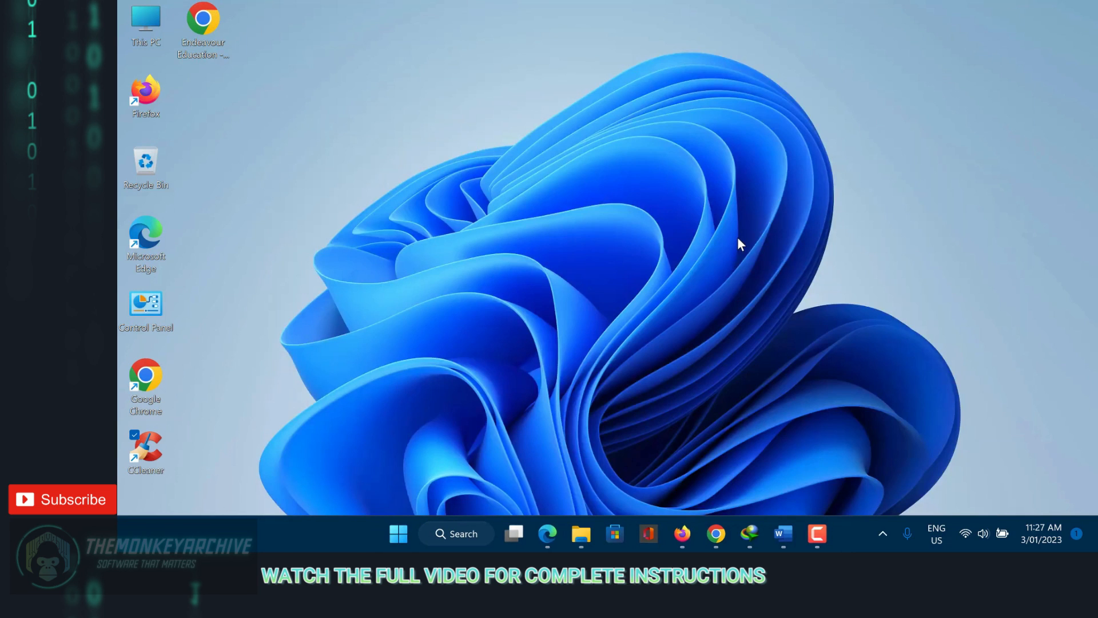